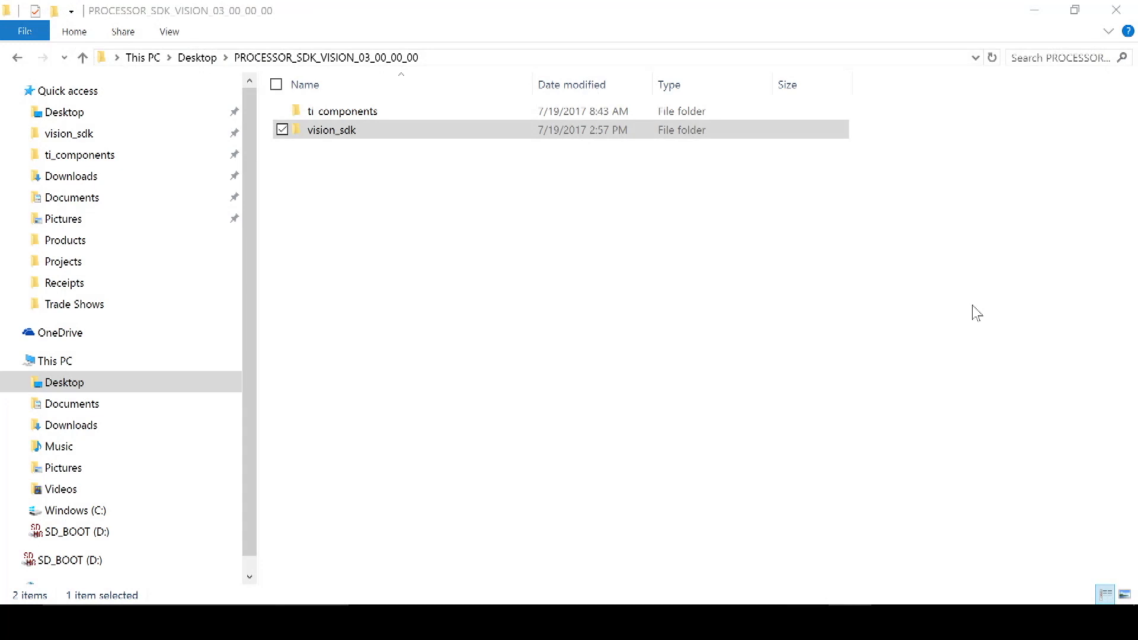
mouse_move(972, 311)
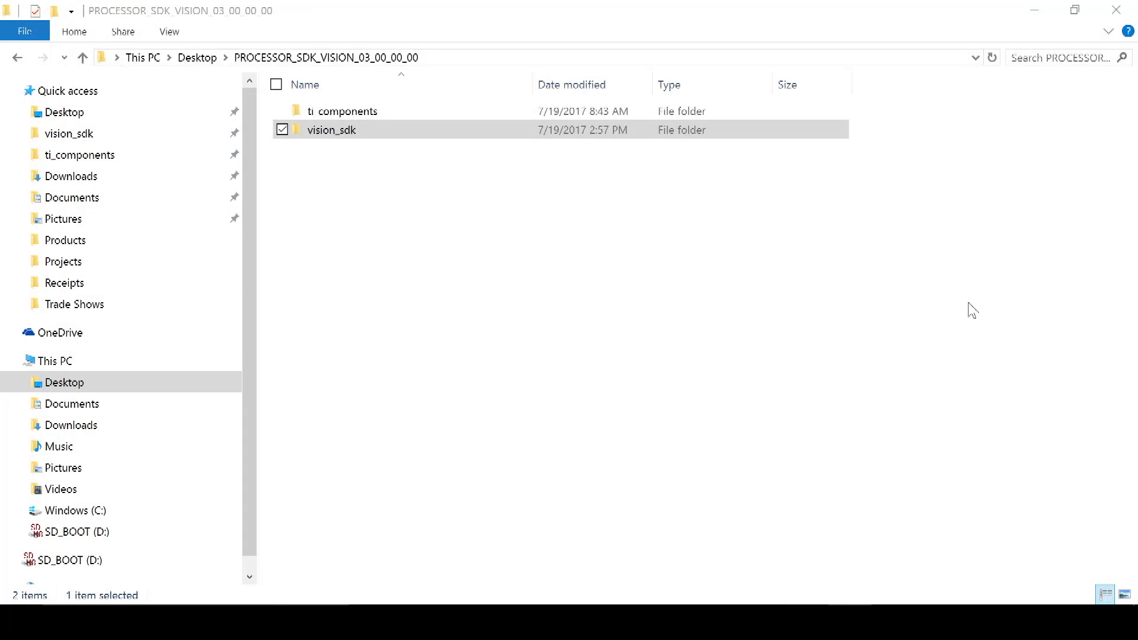
mouse_move(700, 282)
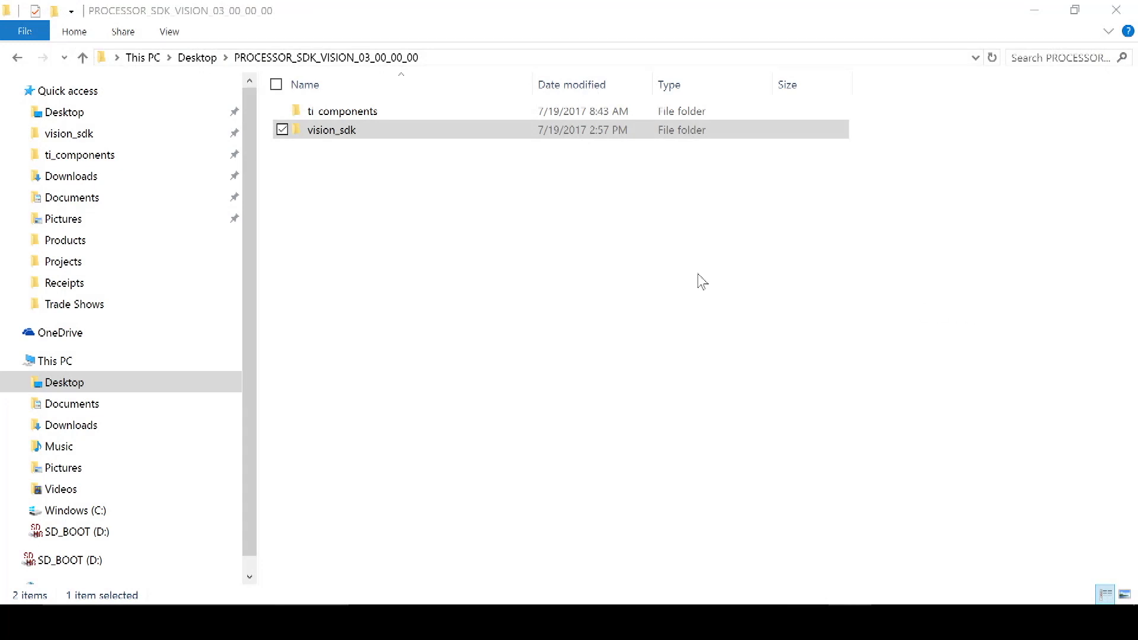
mouse_move(358, 165)
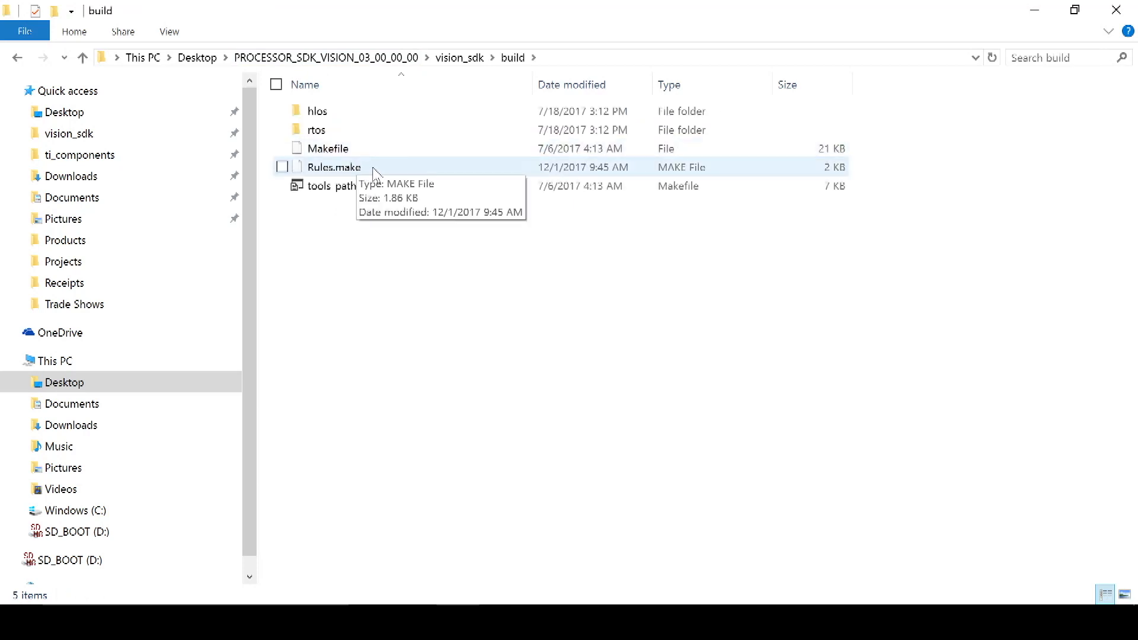
- Open the Rules.make file from the vision_sdk build folder
click(335, 167)
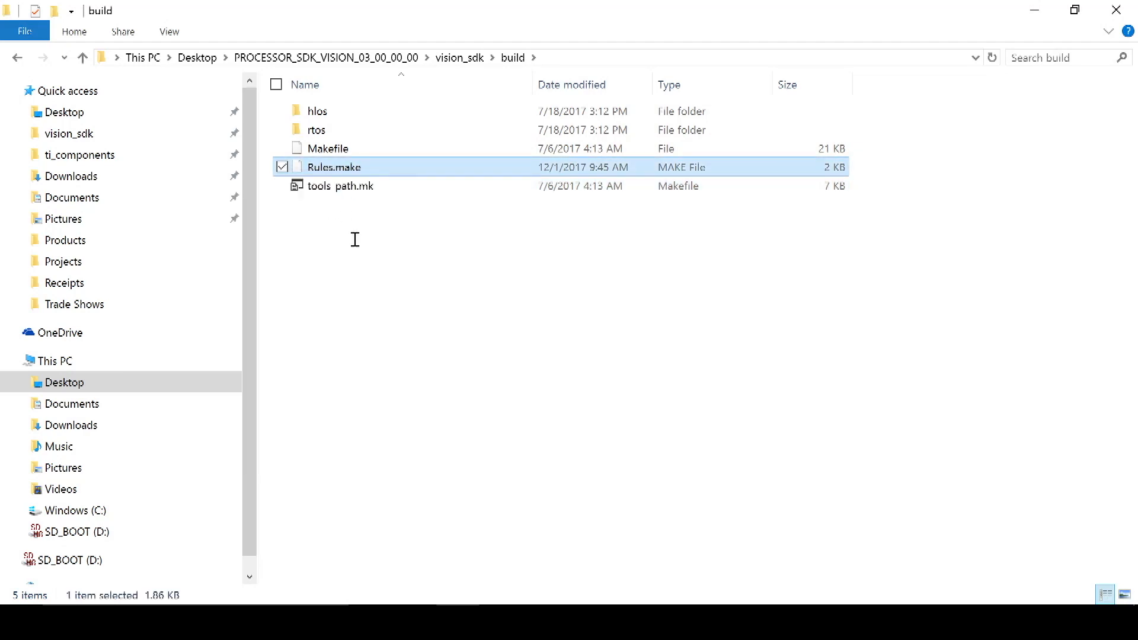
double_click(334, 166)
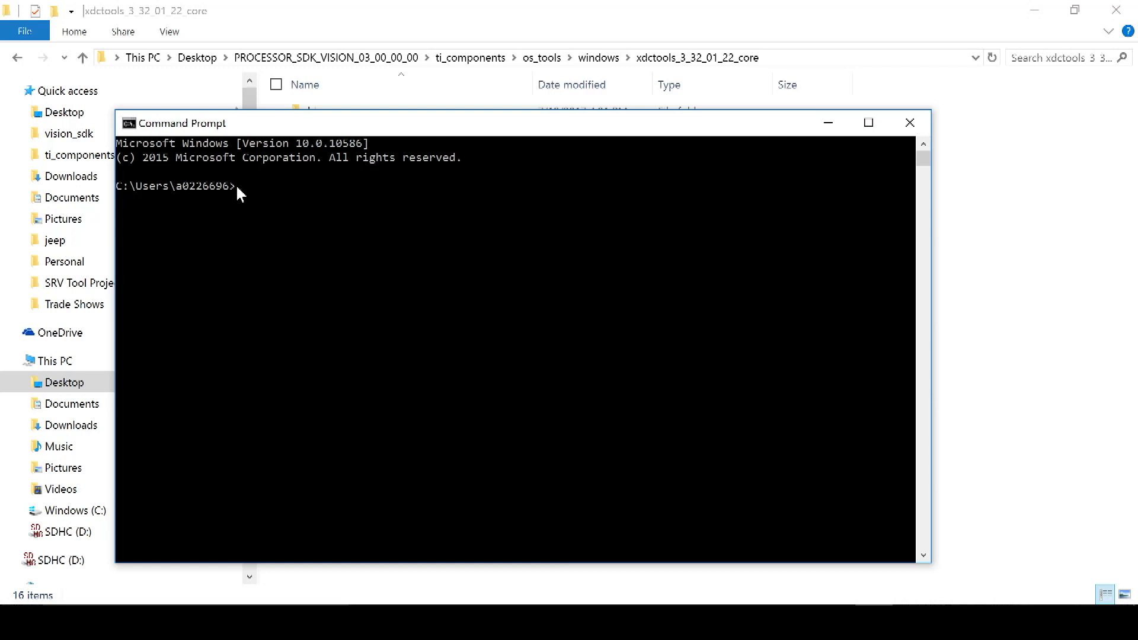
- Set PATH=<os_tools\win... xdctools_3_32_01_22_core>;%PATH% at the prompt
text(PATH)
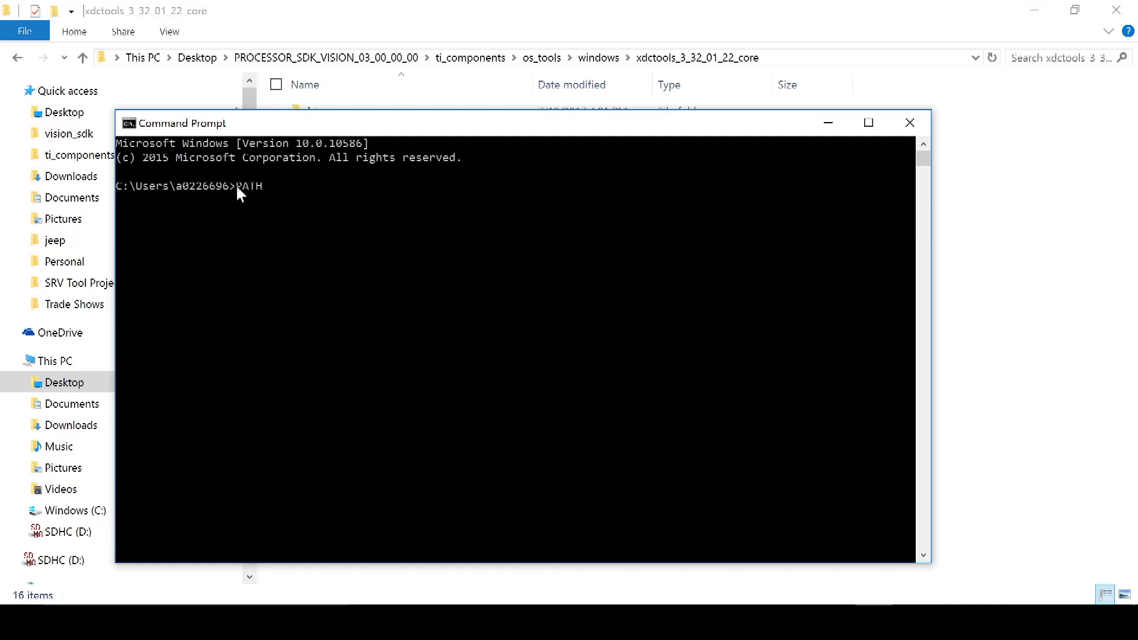
text(=)
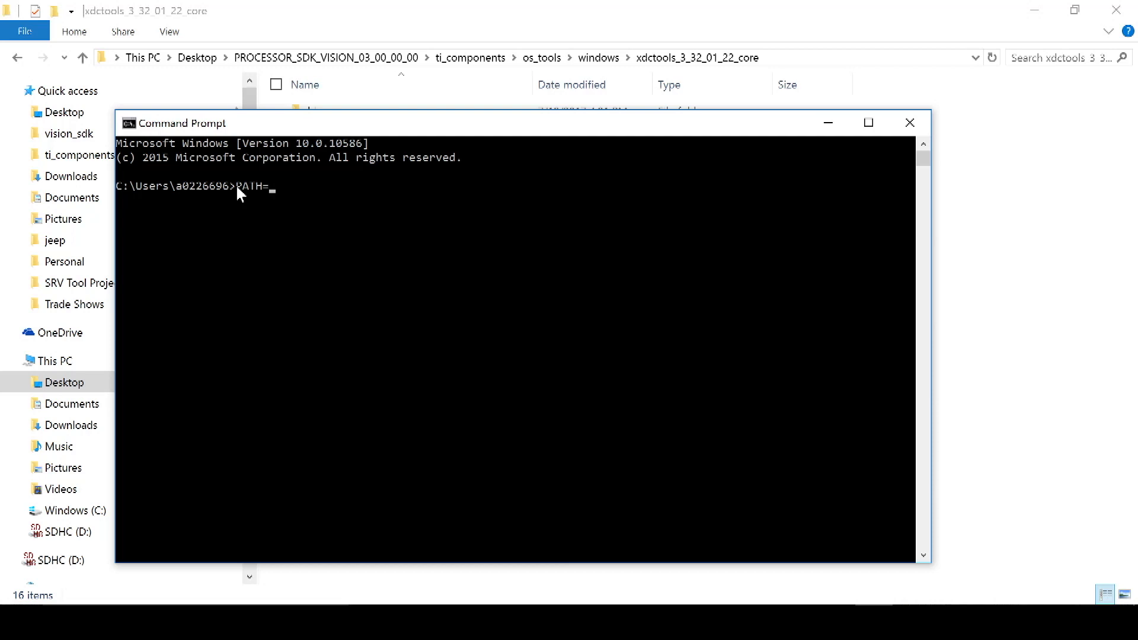
text(C:\Users\a0226696\Desktop\PROCESSOR_SDK_VISION_03_00_00_00\ti_components\os_tools\windows\xdctools_3_32_01_22_core)
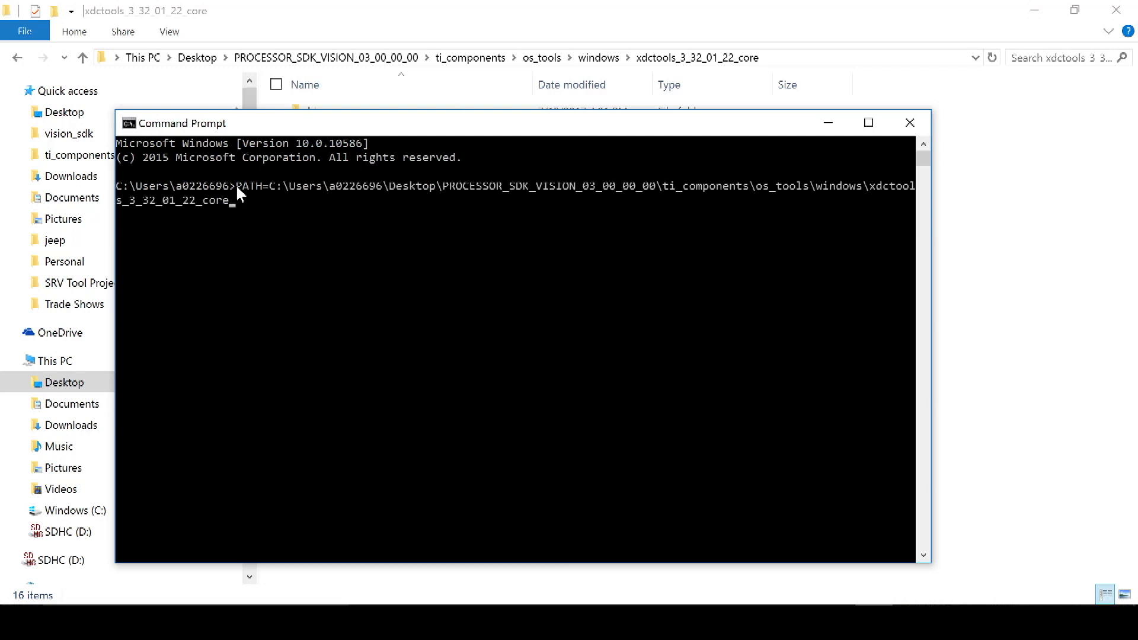
text(;)
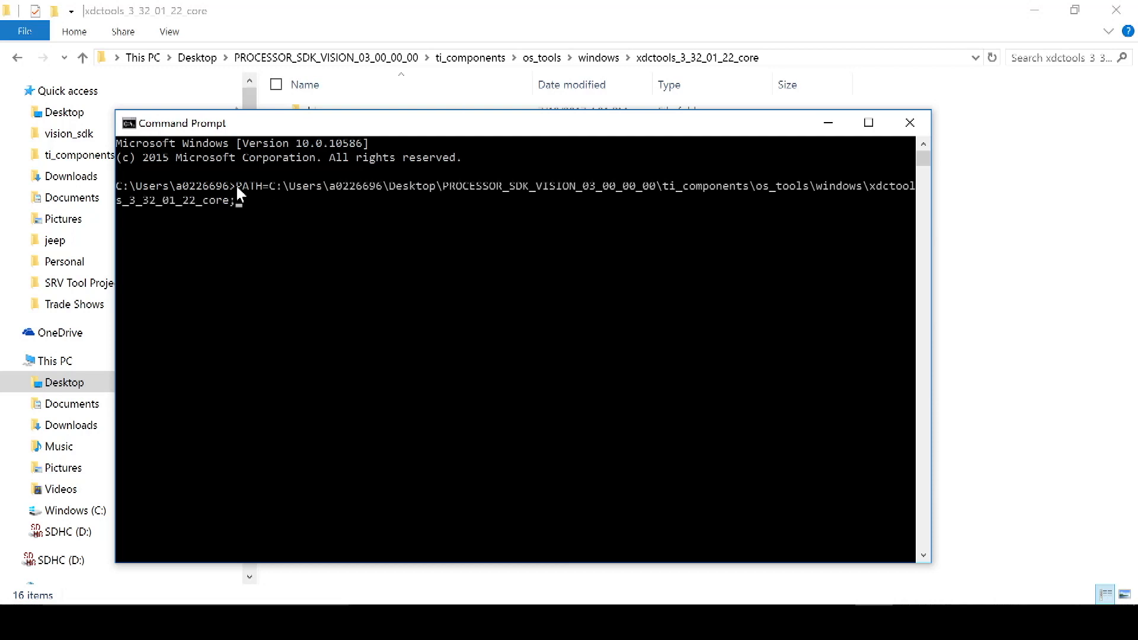
text(%PA)
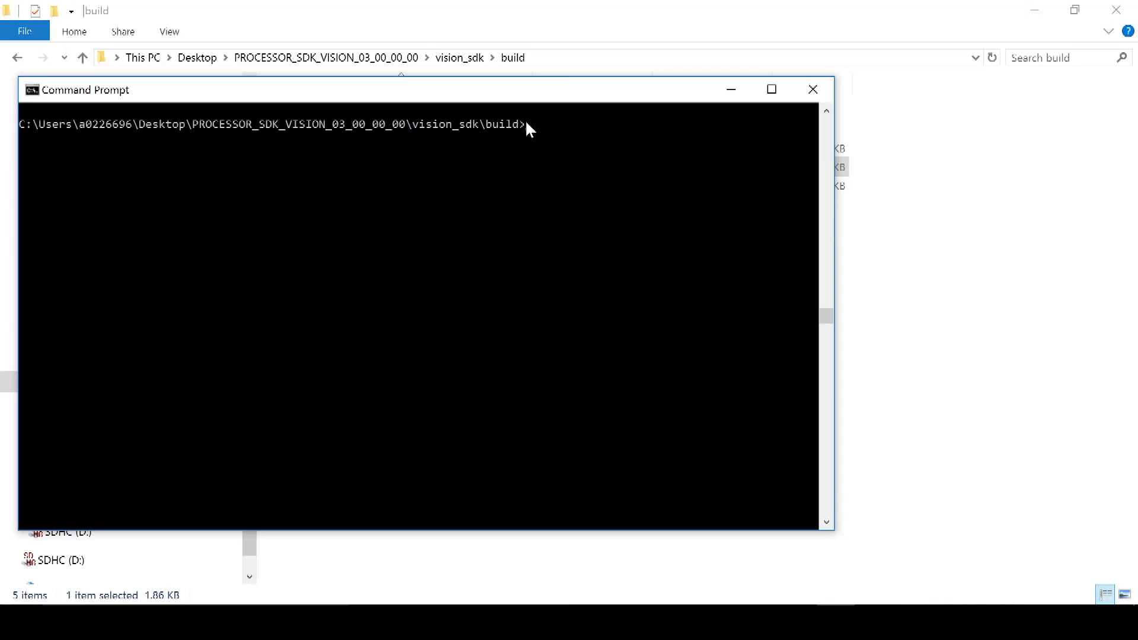
- Run 'gmake -s -j depend' in the vision_sdk build folder
text(gmake)
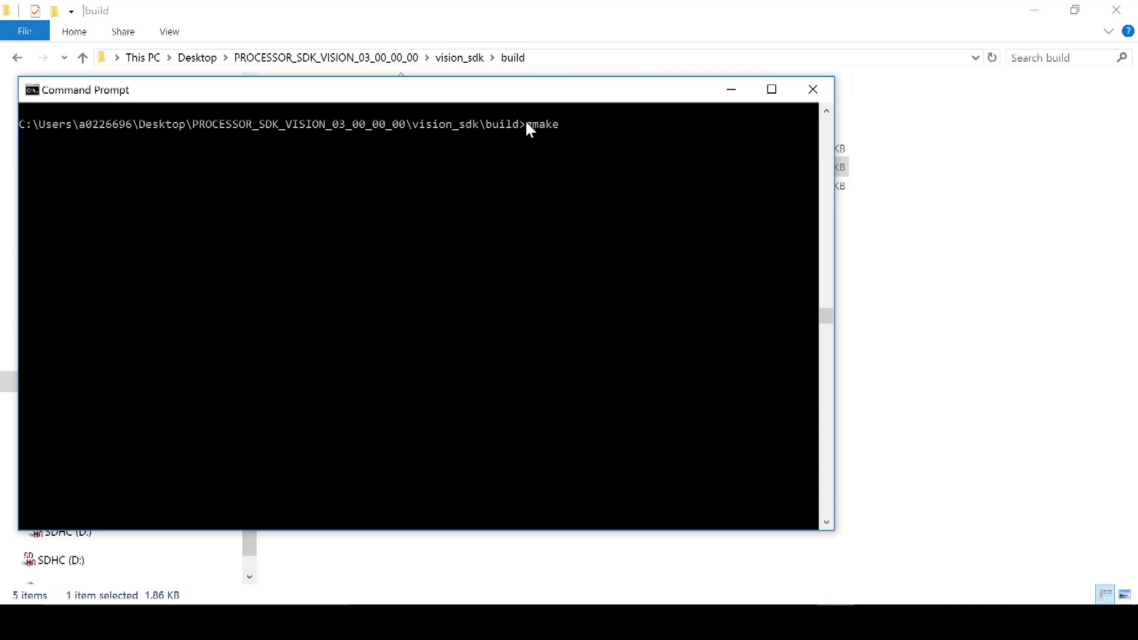
text(-)
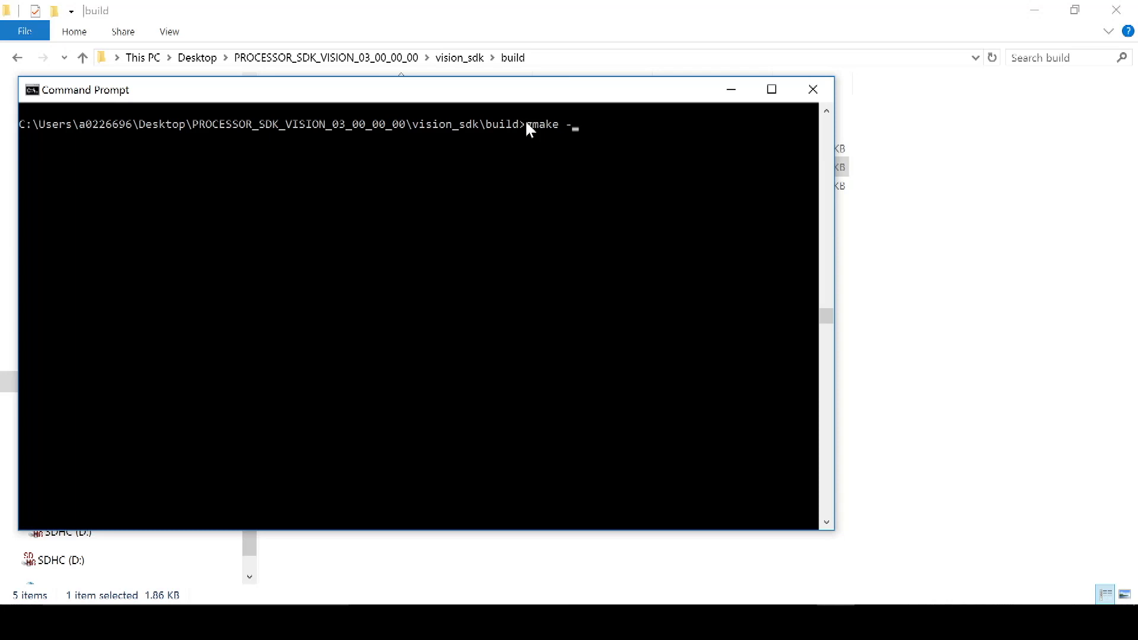
text(s -j de)
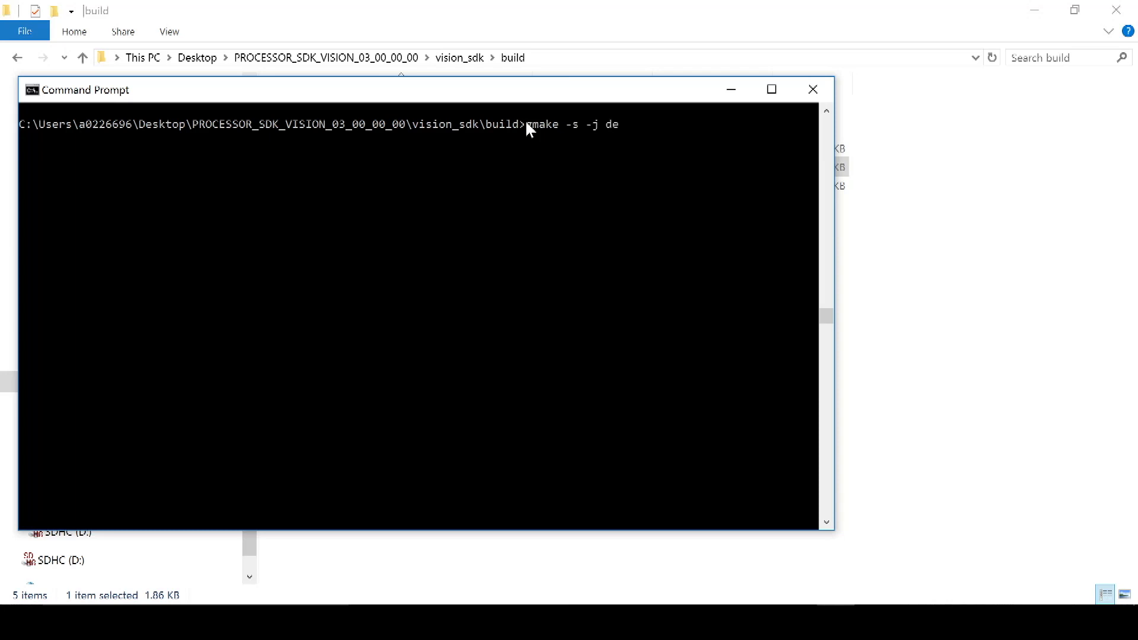
text(pend)
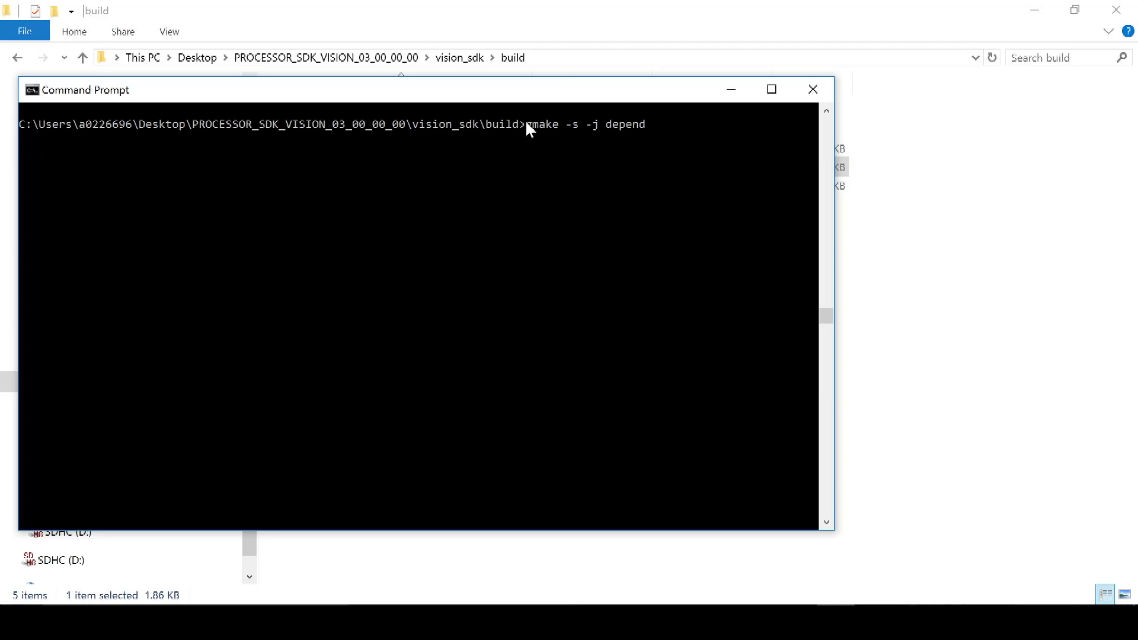
key(BackSpace)
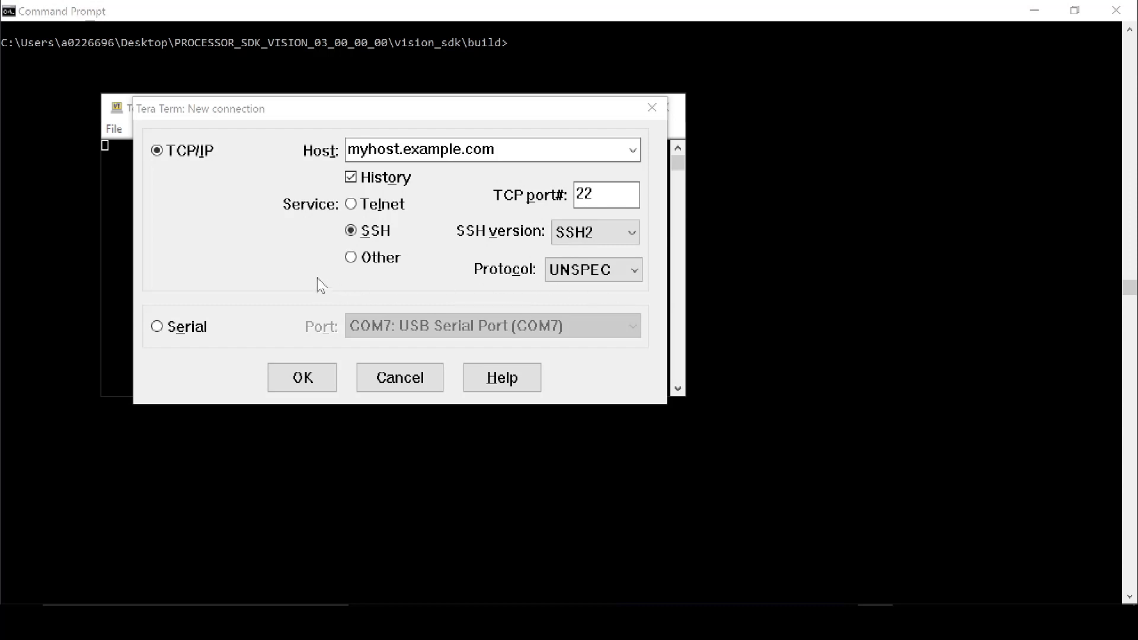
mouse_move(272, 328)
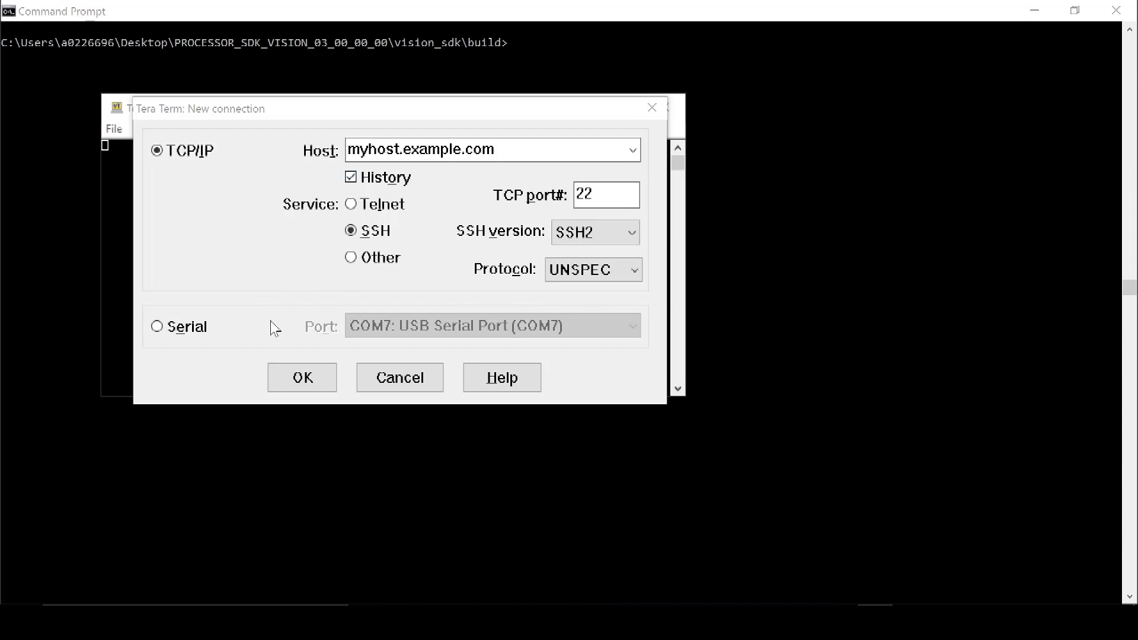
mouse_move(283, 310)
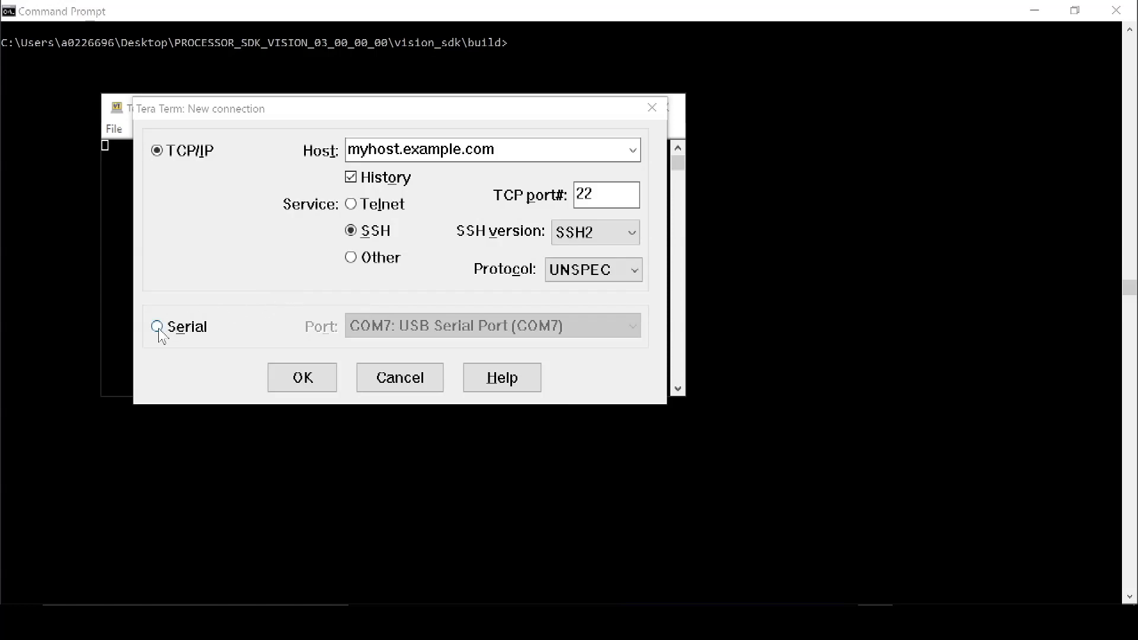
- Choose a Serial connection on COM7 in the New connection dialog and connect
click(157, 327)
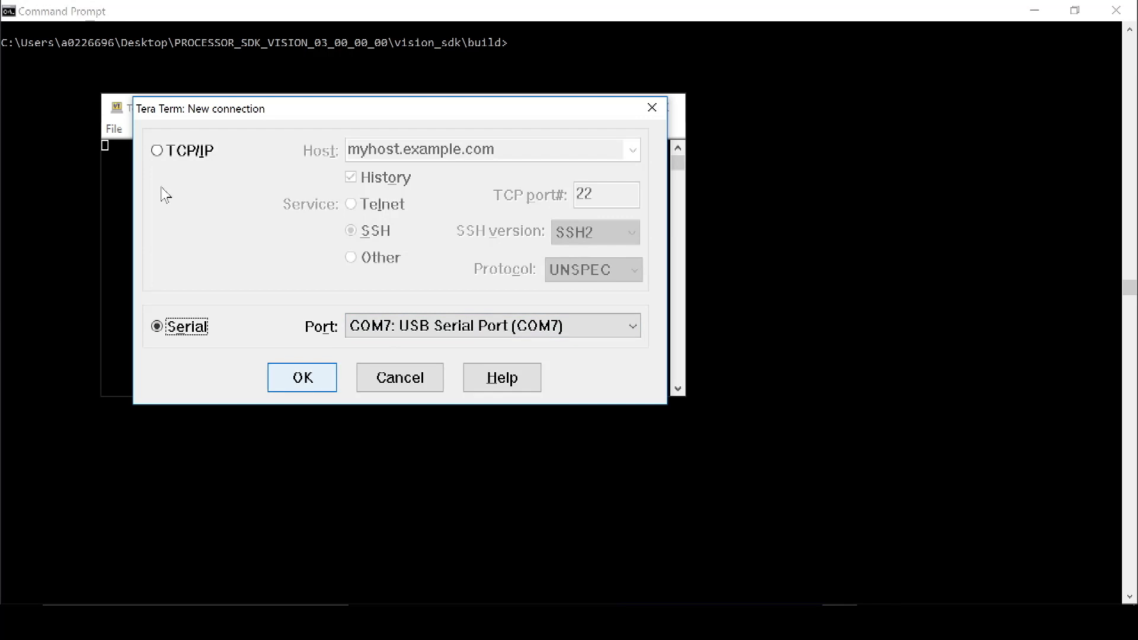
click(303, 378)
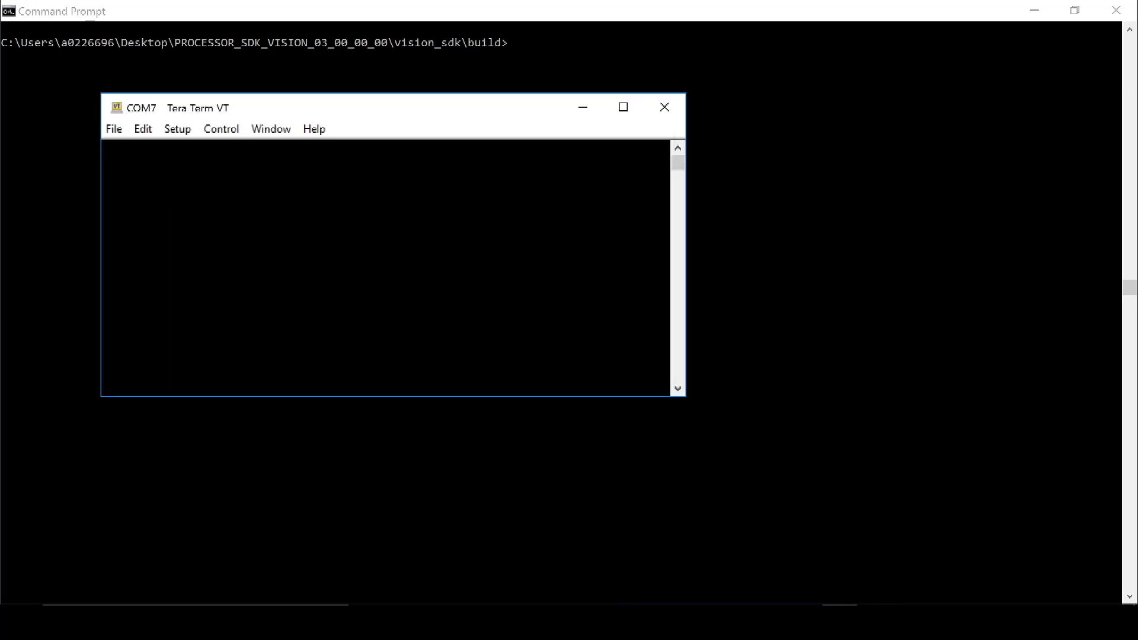
- Set the COM7 serial port's baud rate to 115200 via Setup > Serial port and confirm
click(178, 129)
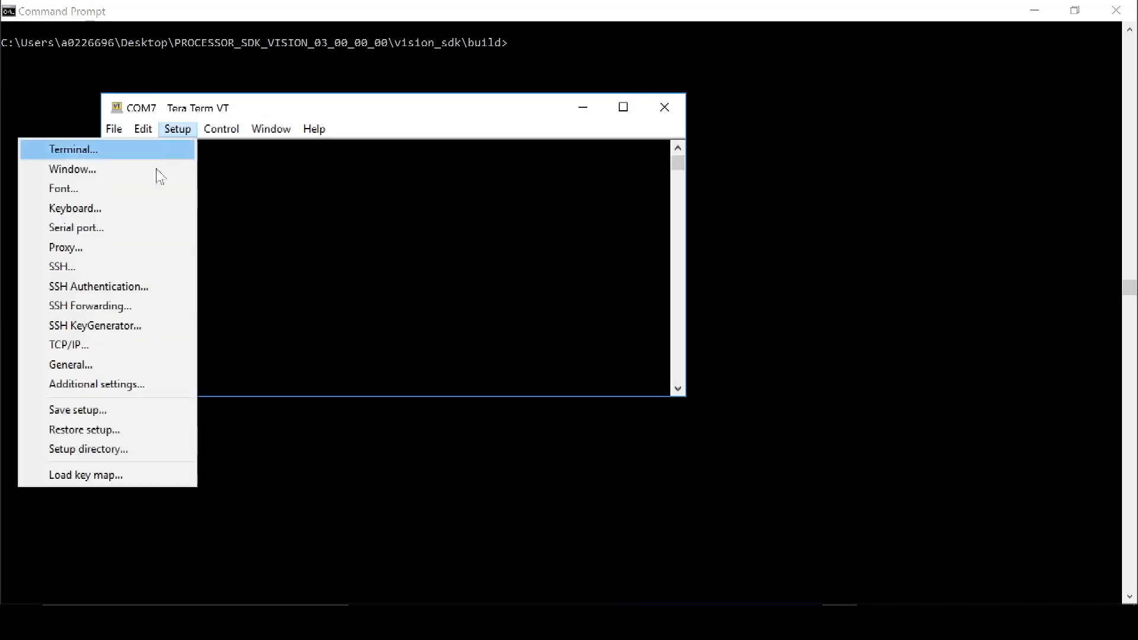
click(76, 227)
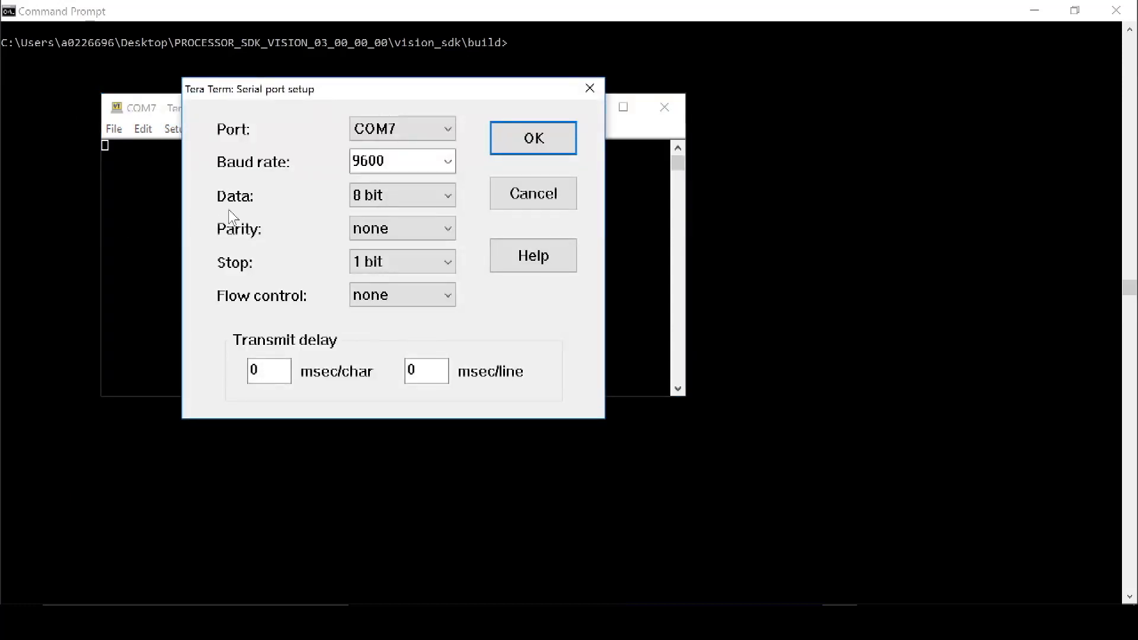
click(449, 161)
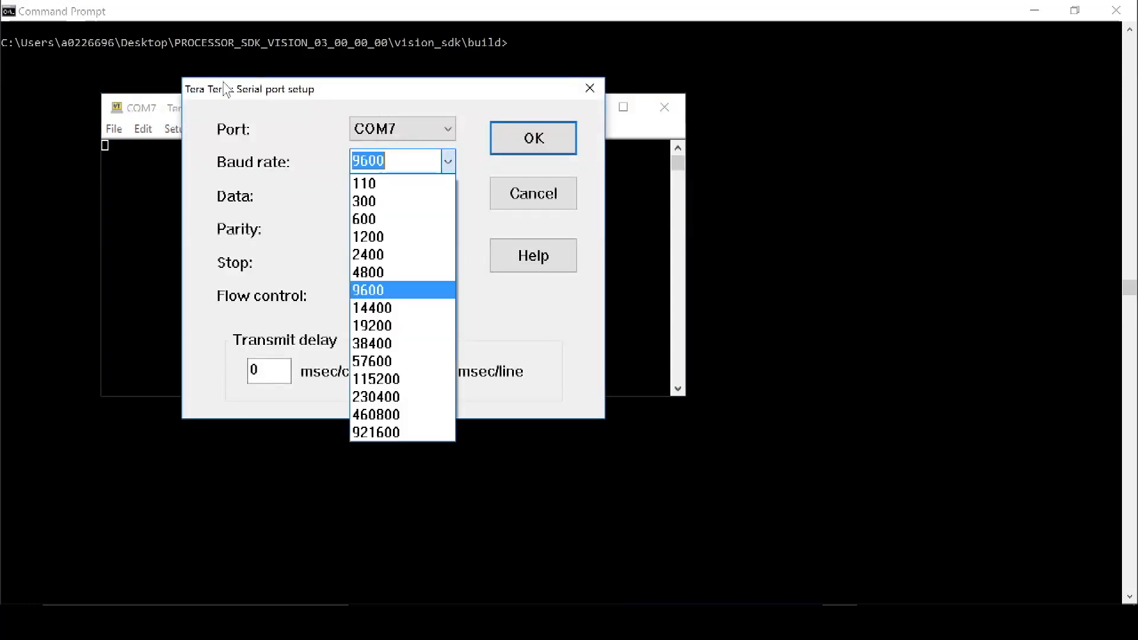
mouse_move(406, 380)
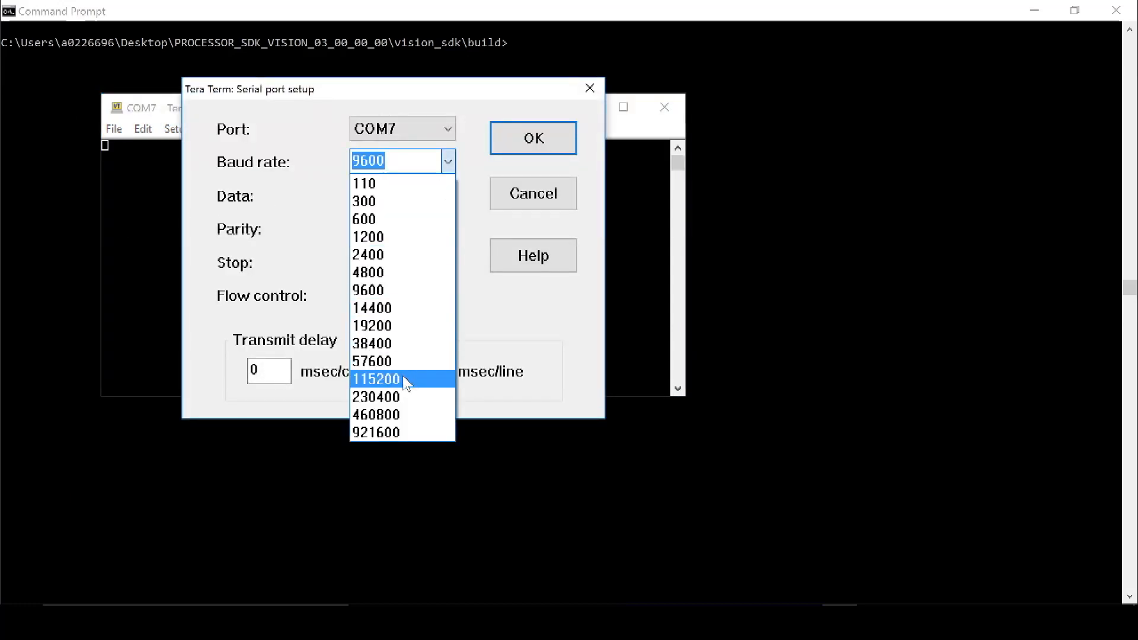
click(377, 380)
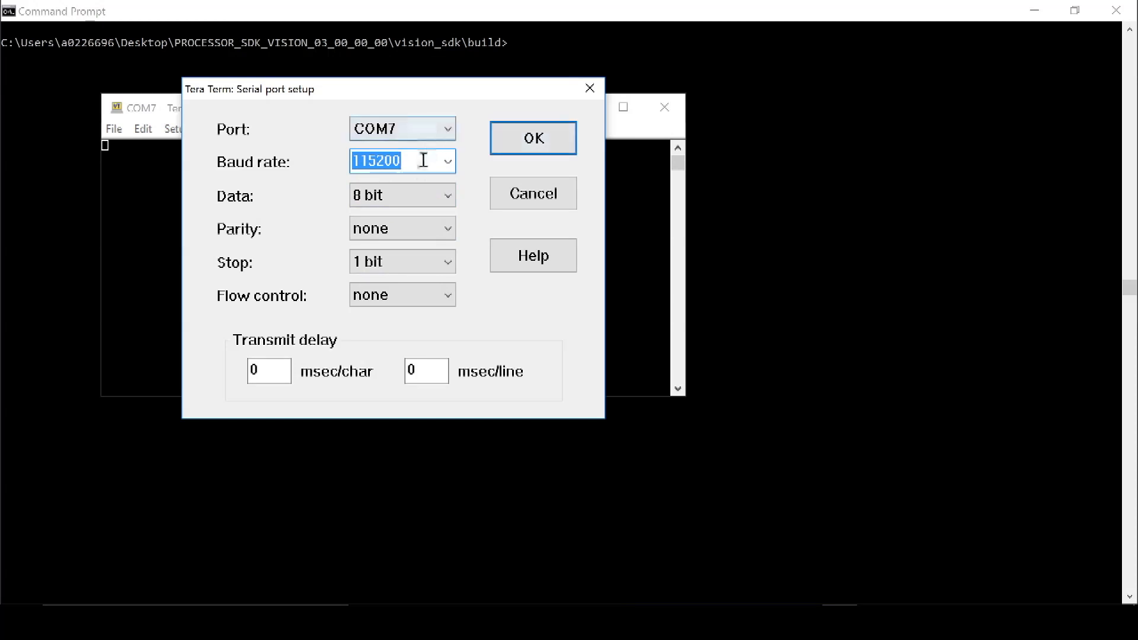
click(533, 137)
text(gmake -s sbl)
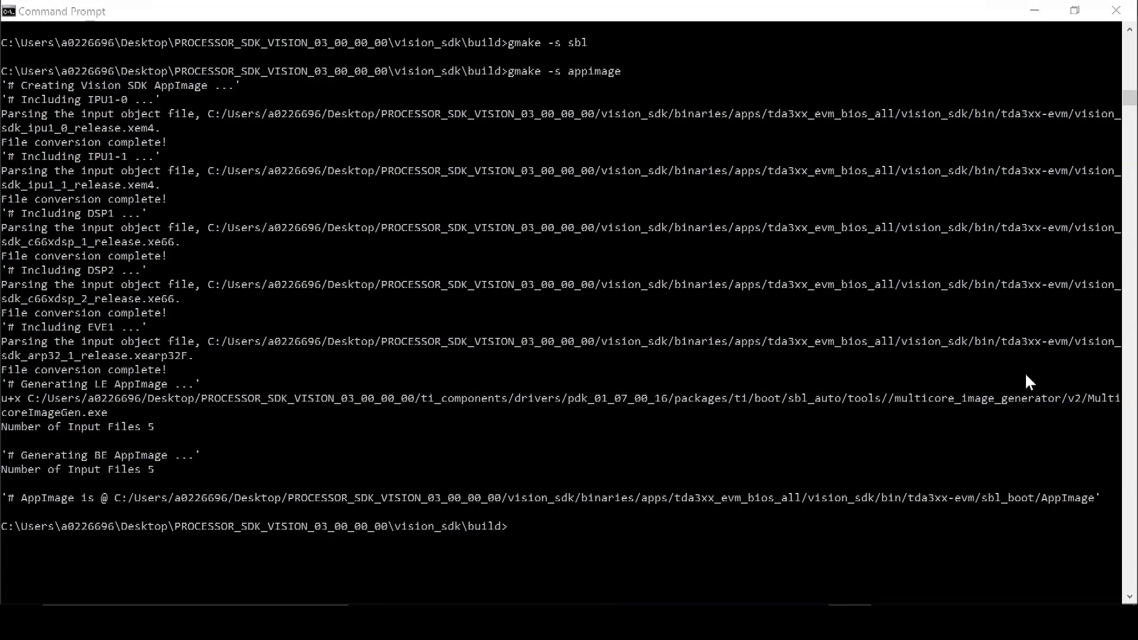
mouse_move(550, 89)
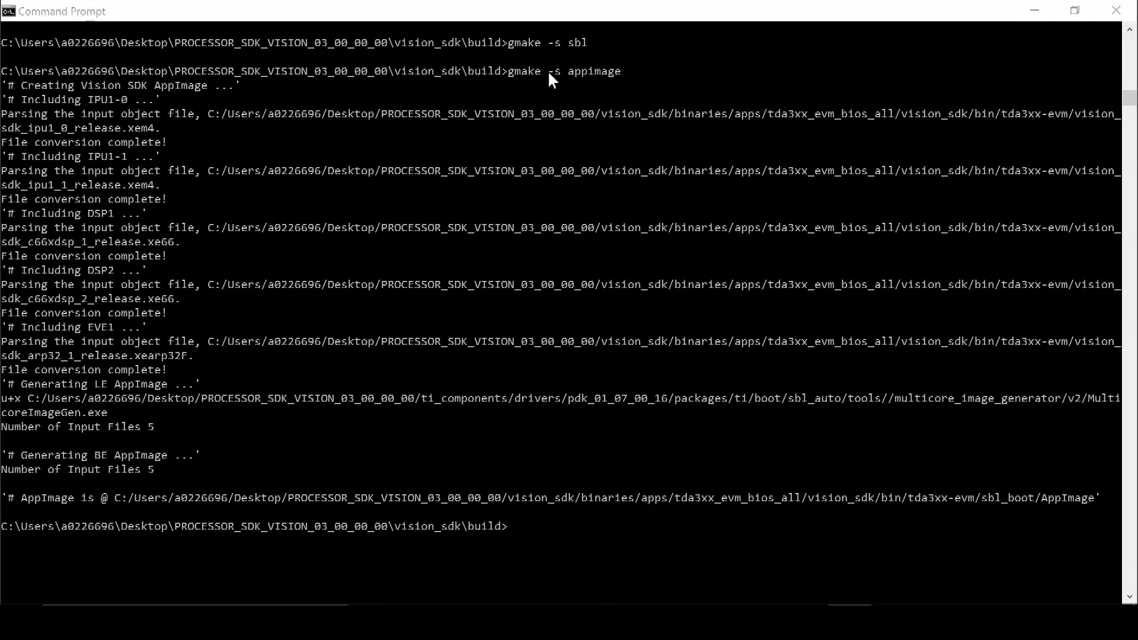
mouse_move(545, 61)
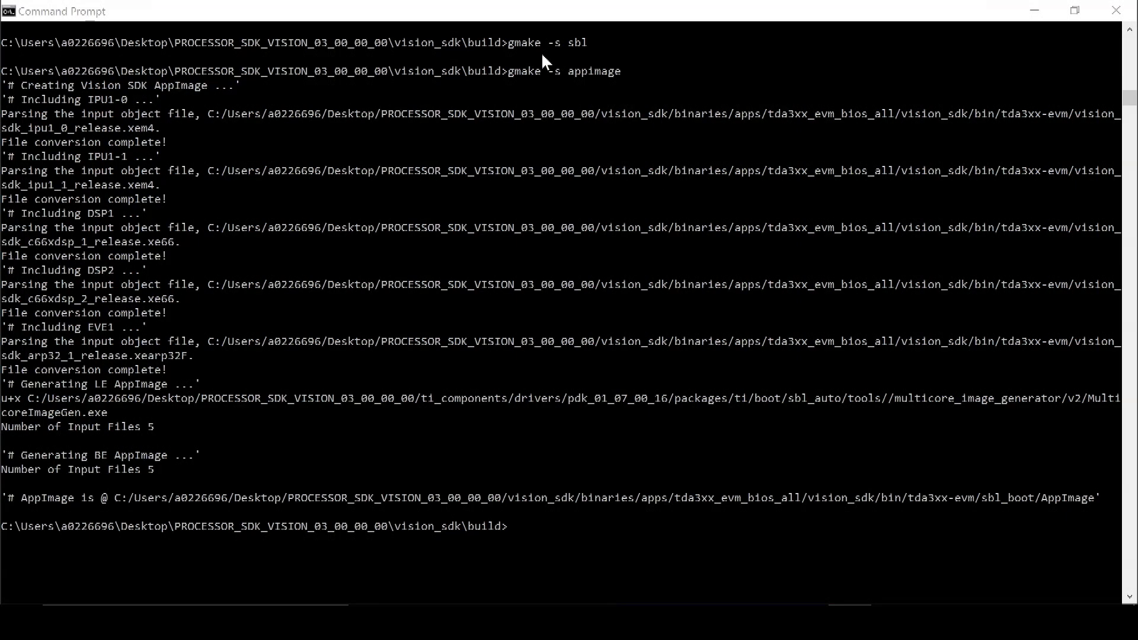
mouse_move(569, 57)
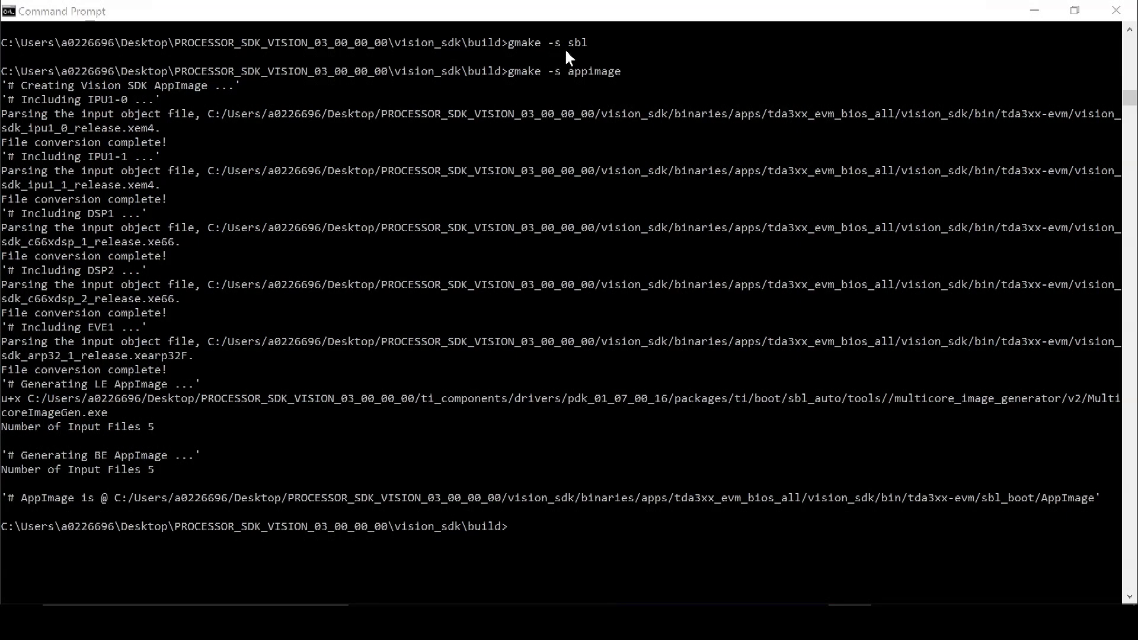
mouse_move(628, 59)
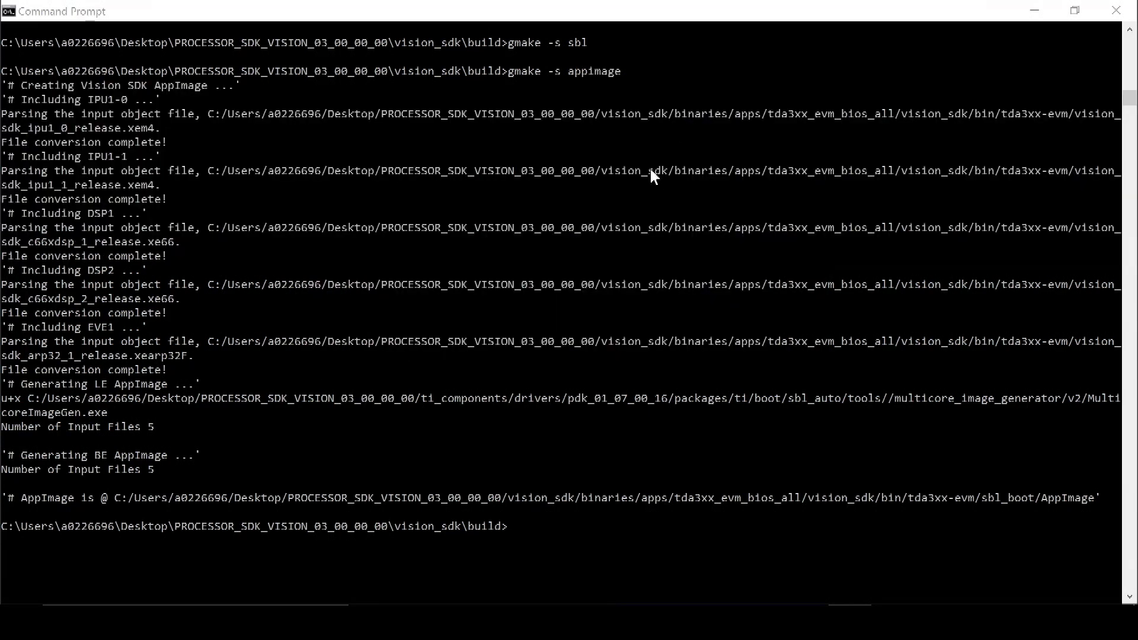
mouse_move(527, 95)
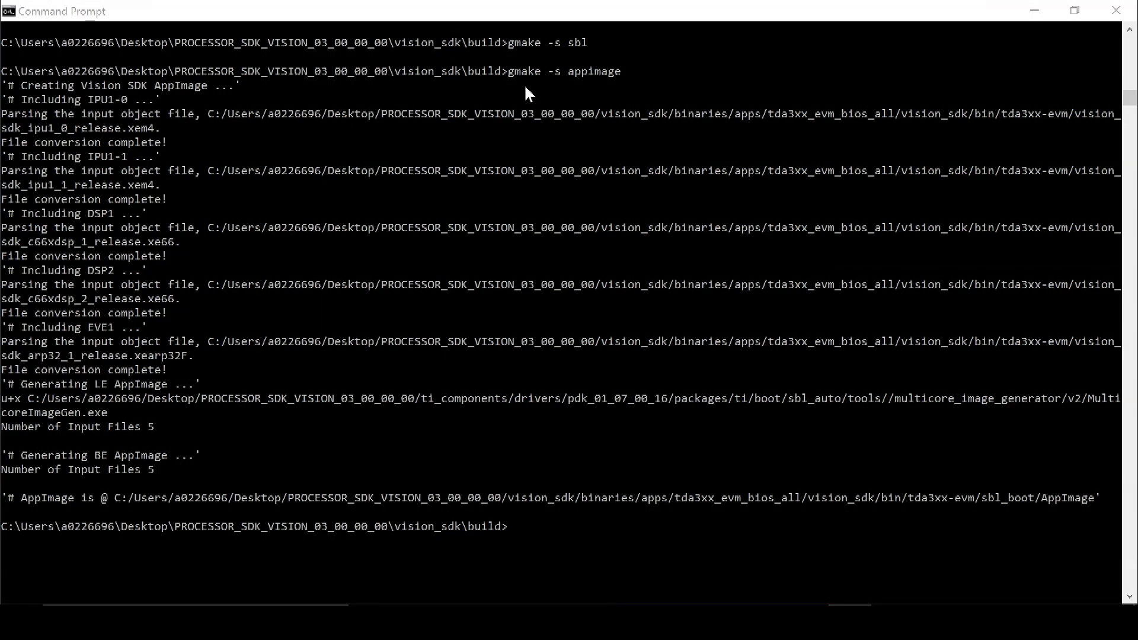
mouse_move(541, 87)
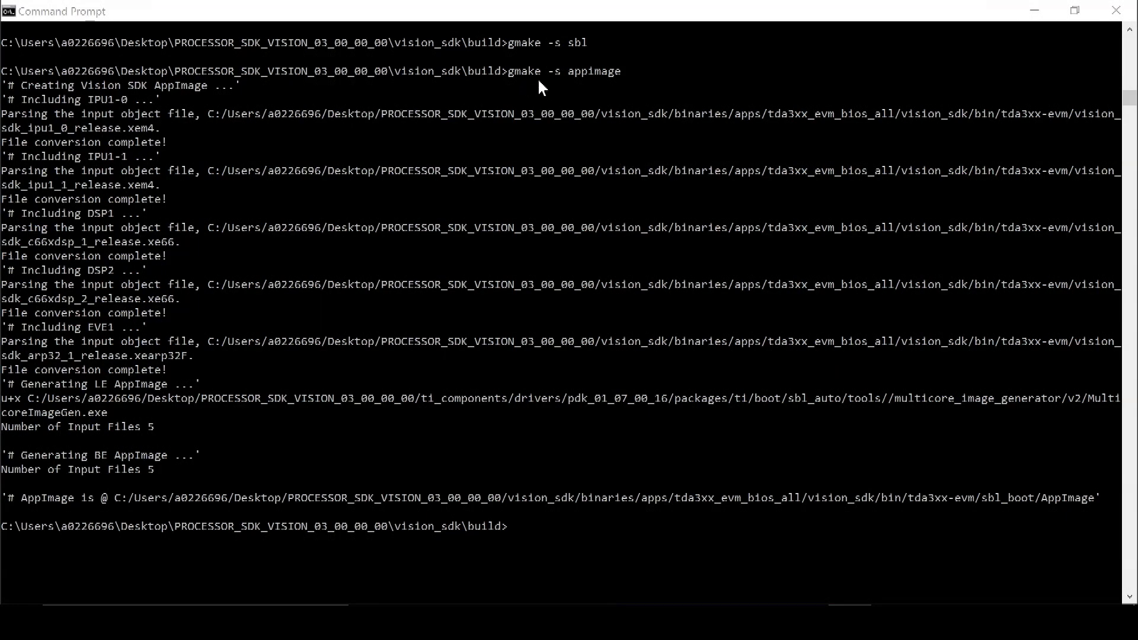
mouse_move(564, 88)
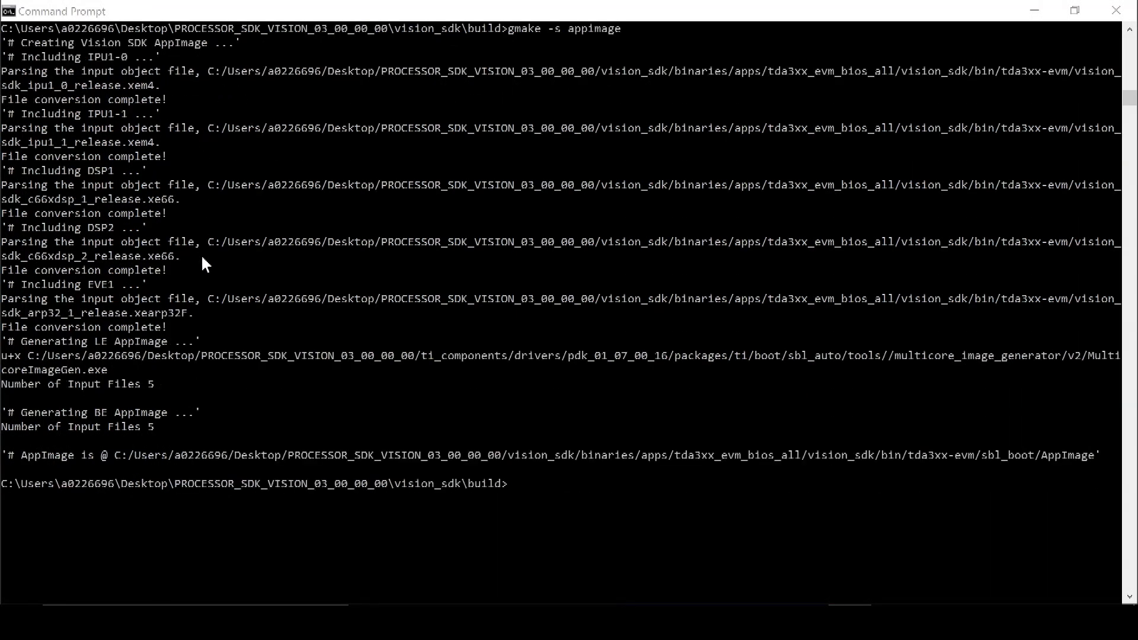
mouse_move(23, 487)
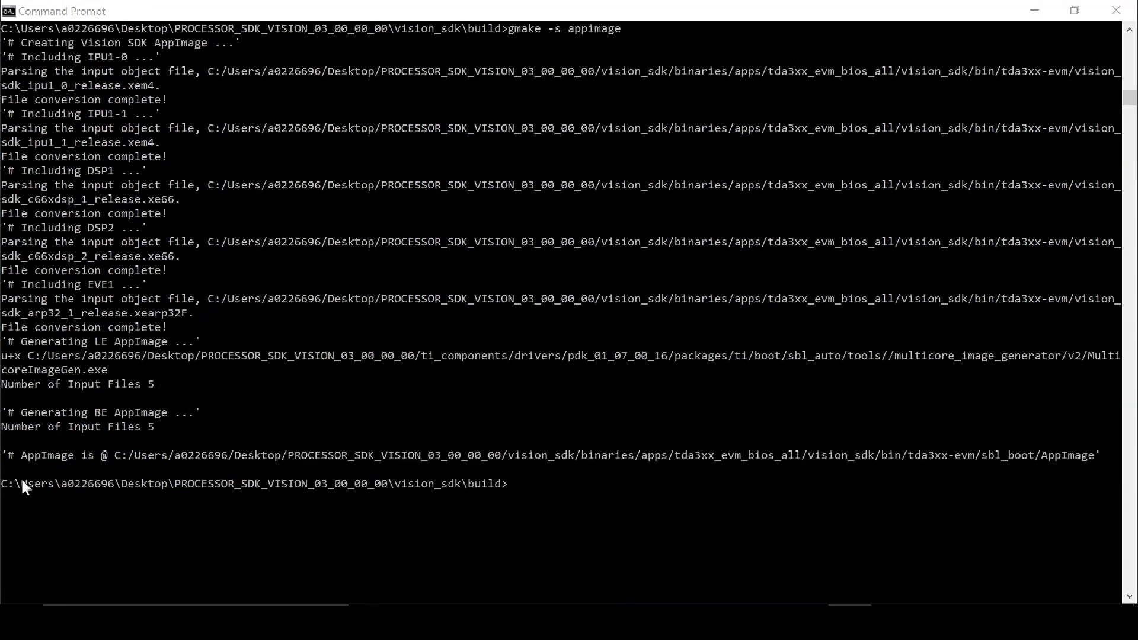
mouse_move(114, 468)
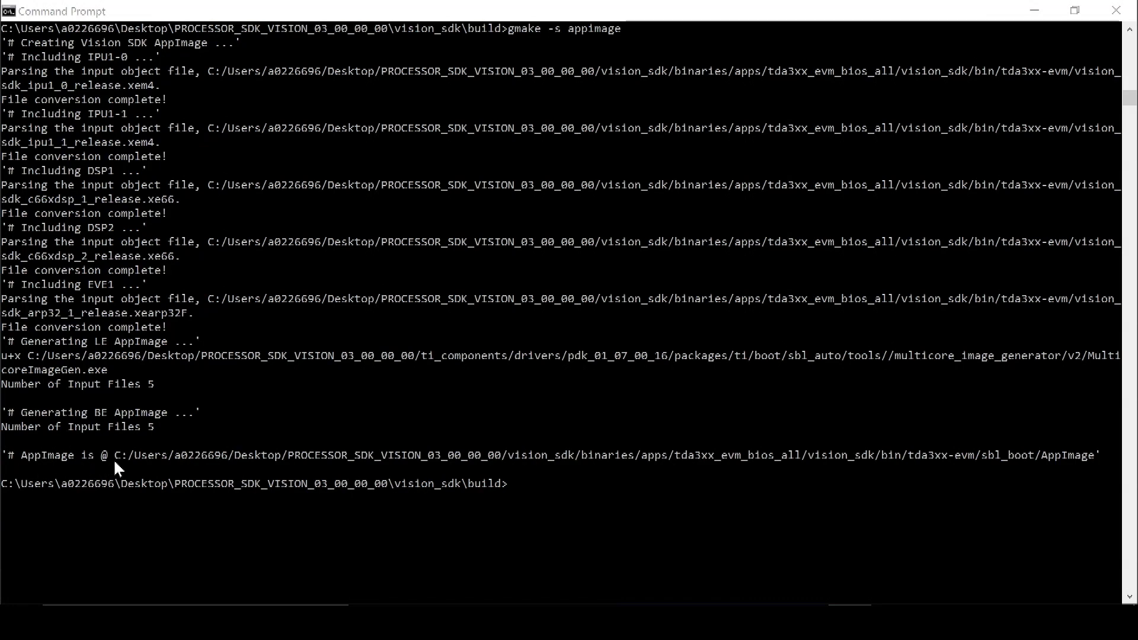
mouse_move(500, 517)
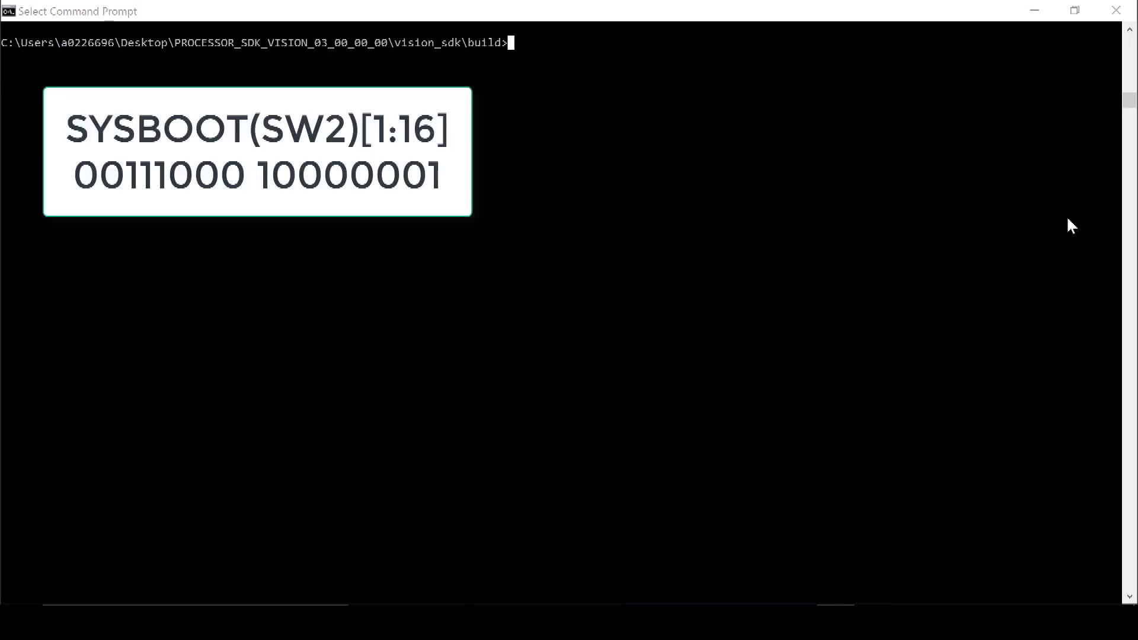
mouse_move(927, 416)
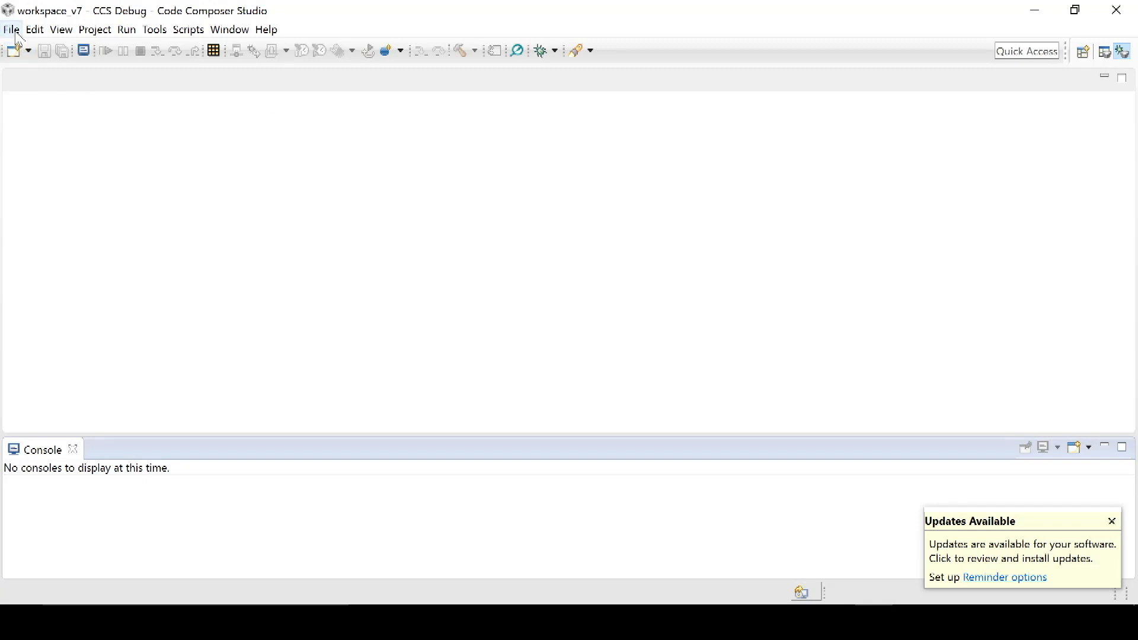
mouse_move(17, 33)
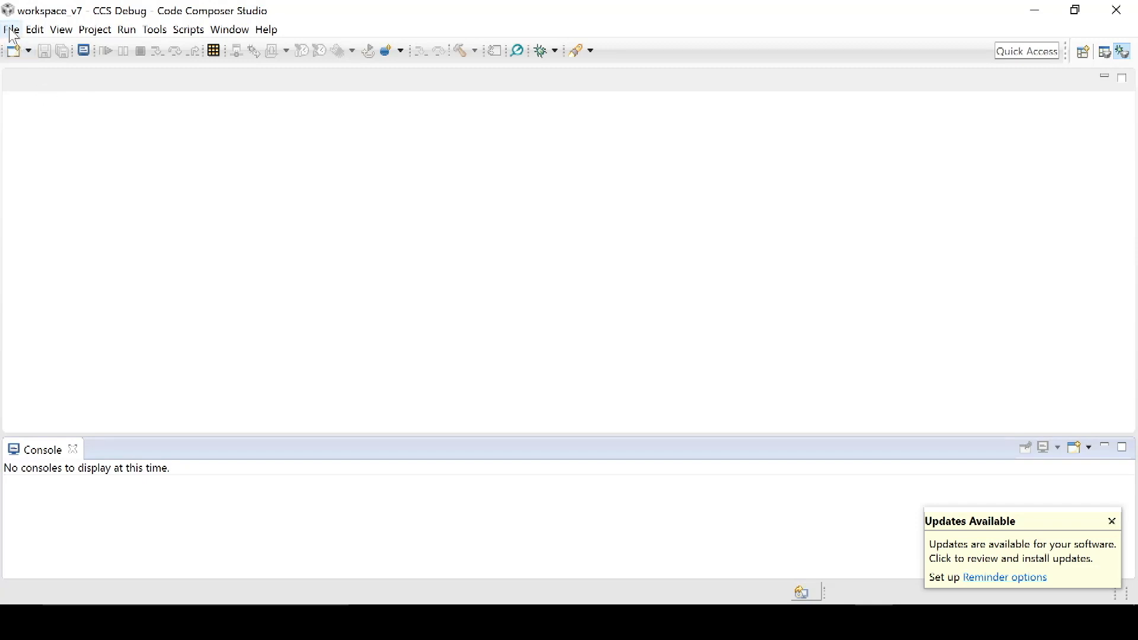
mouse_move(57, 28)
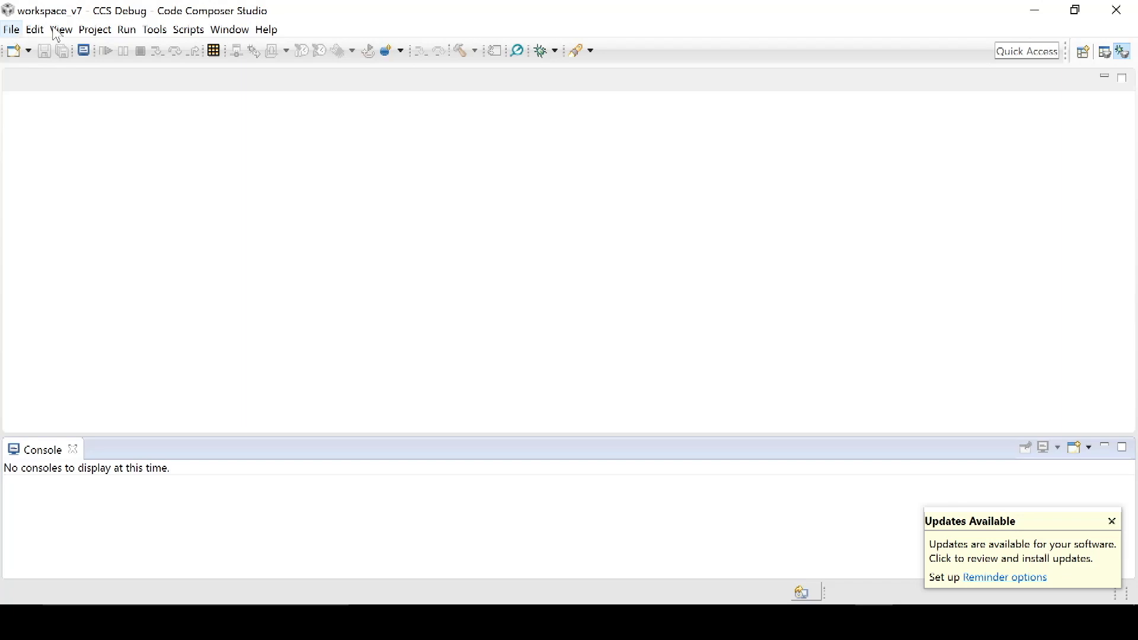
- Launch TDA3xx Target Configuration.ccxml from User Defined and connect the Cortex M4 IPU1 C0 core
click(62, 29)
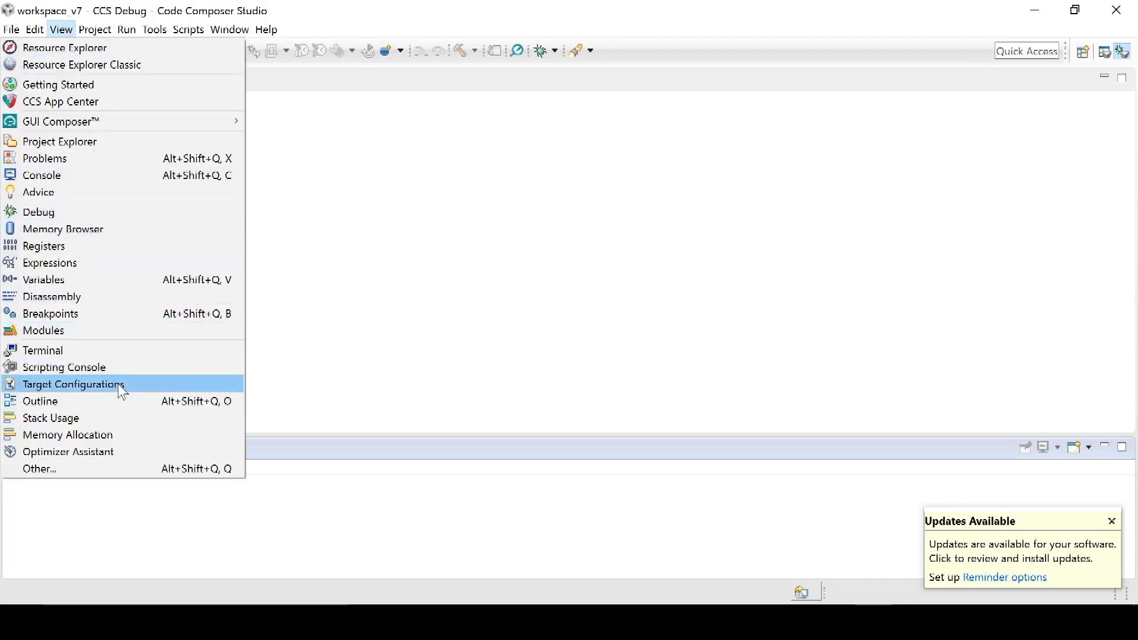
click(72, 384)
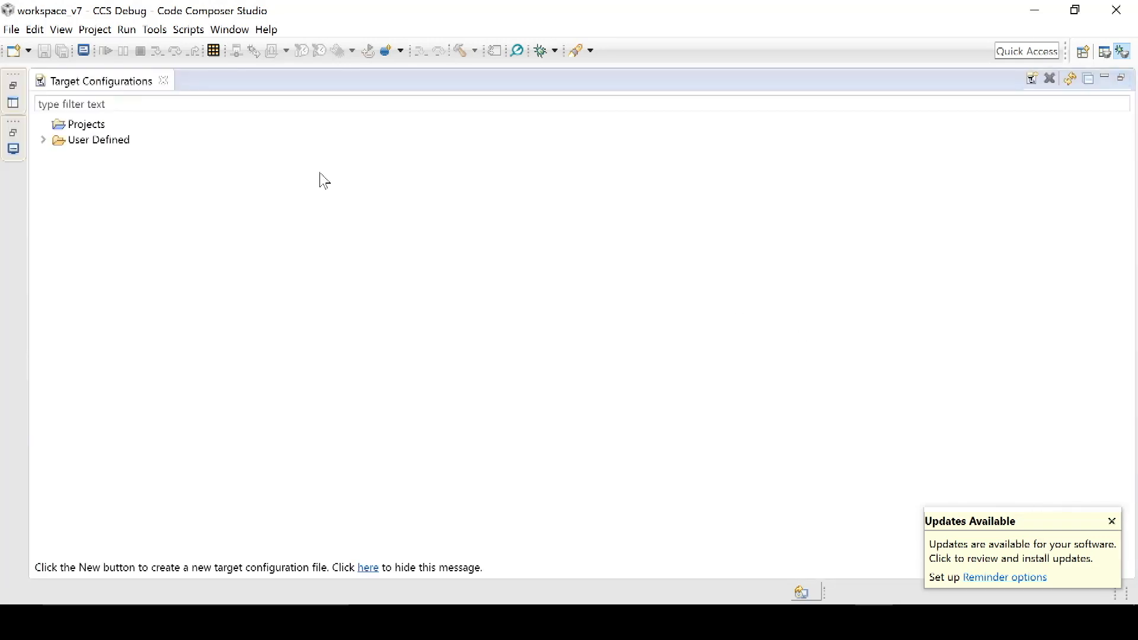
click(44, 140)
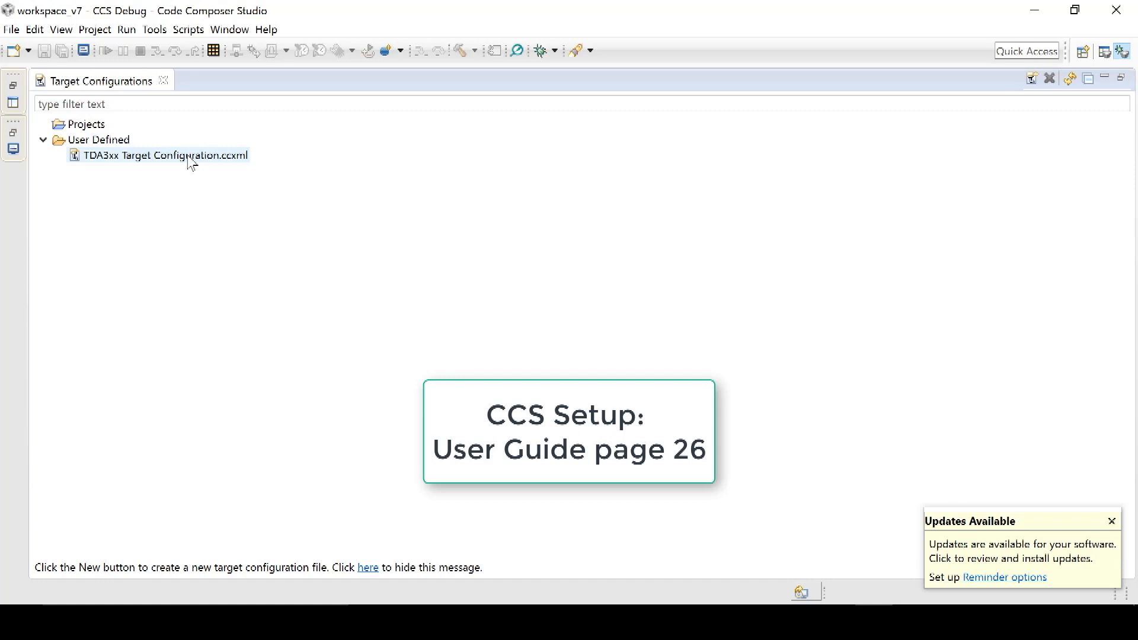
right_click(189, 157)
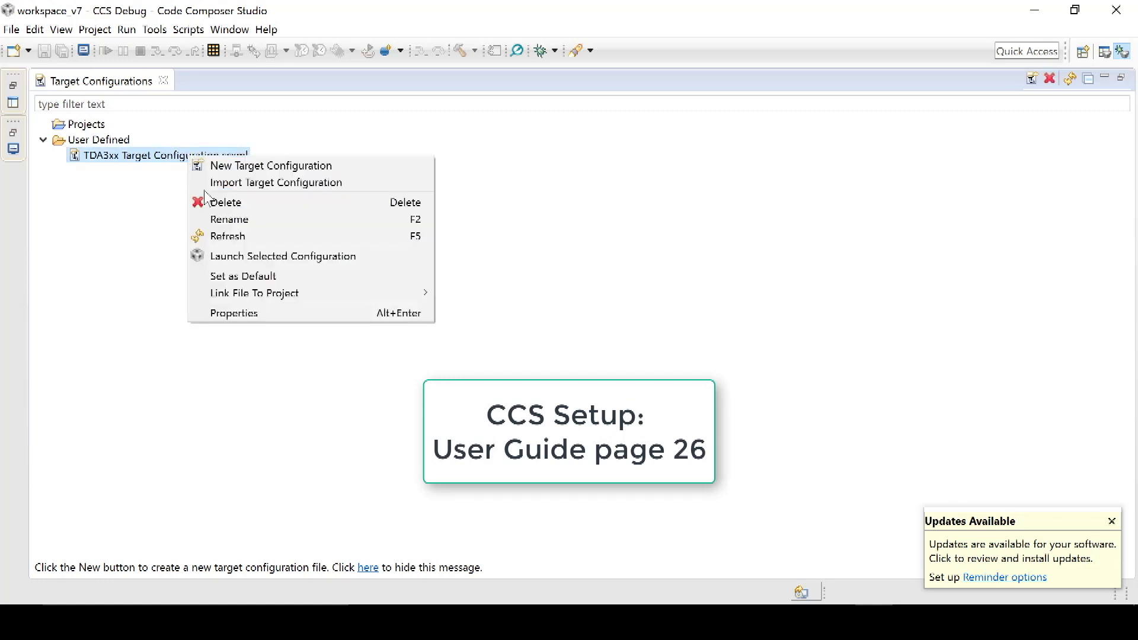
click(283, 256)
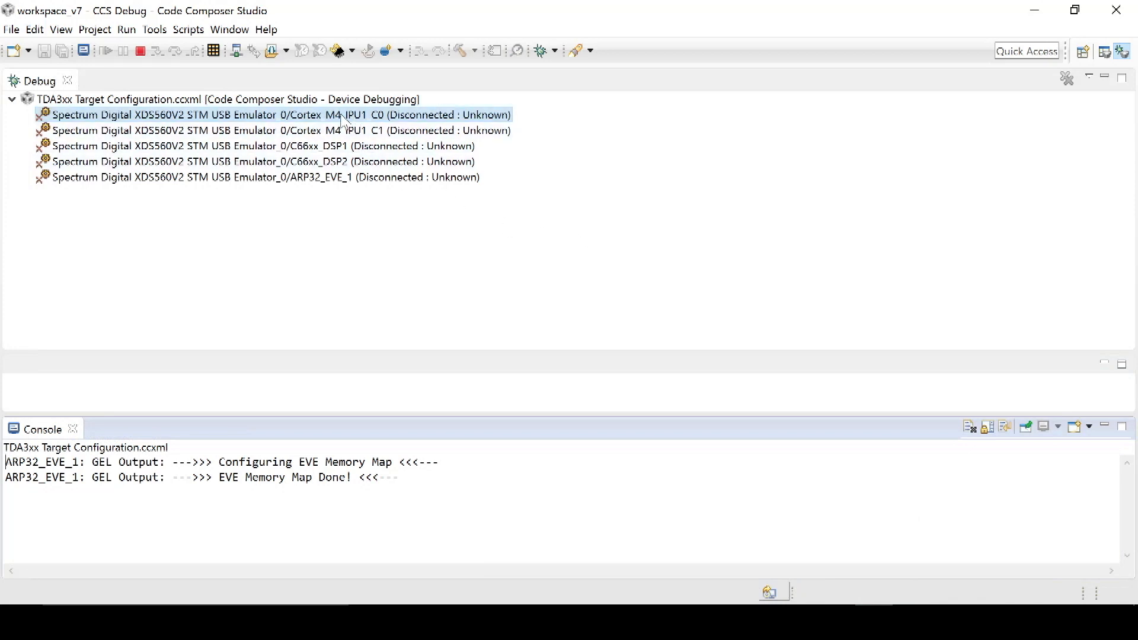
mouse_move(405, 121)
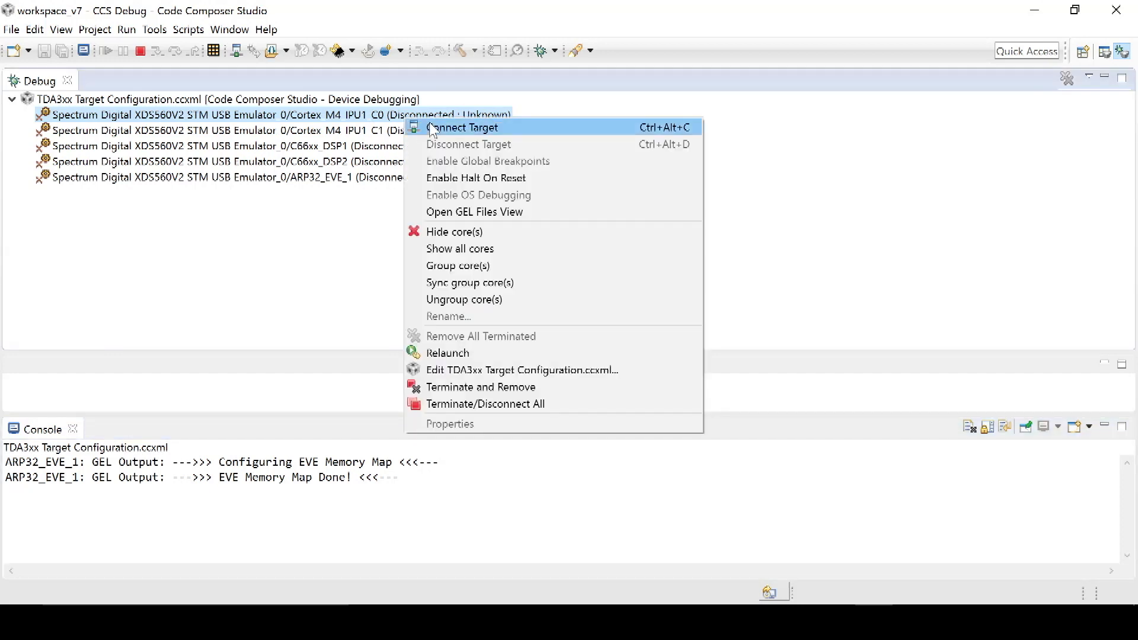
click(461, 128)
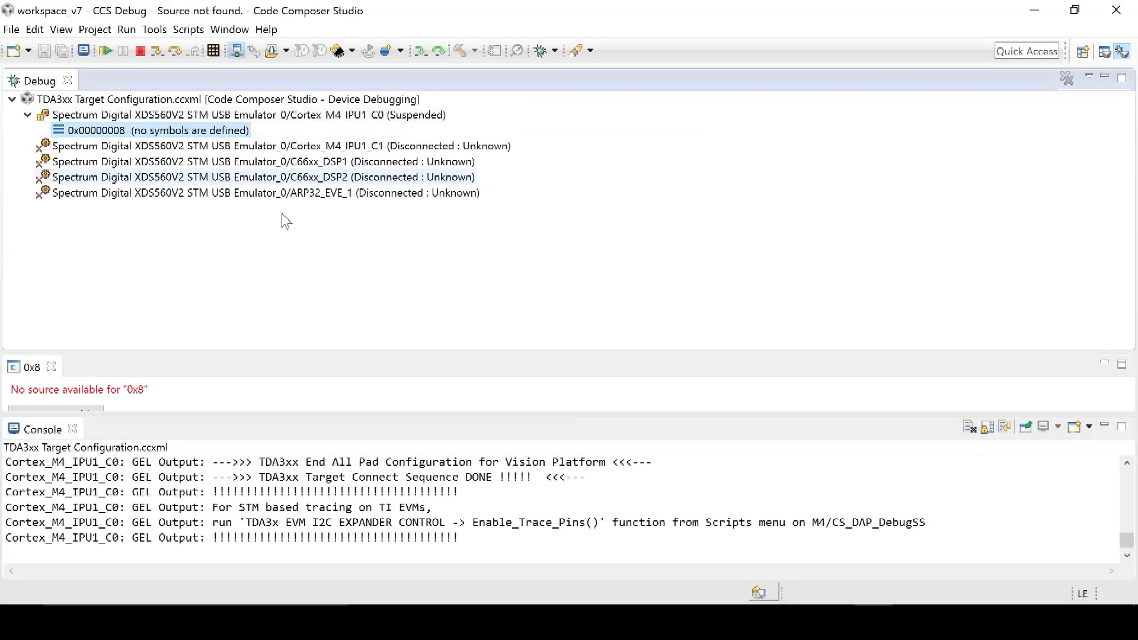
mouse_move(244, 249)
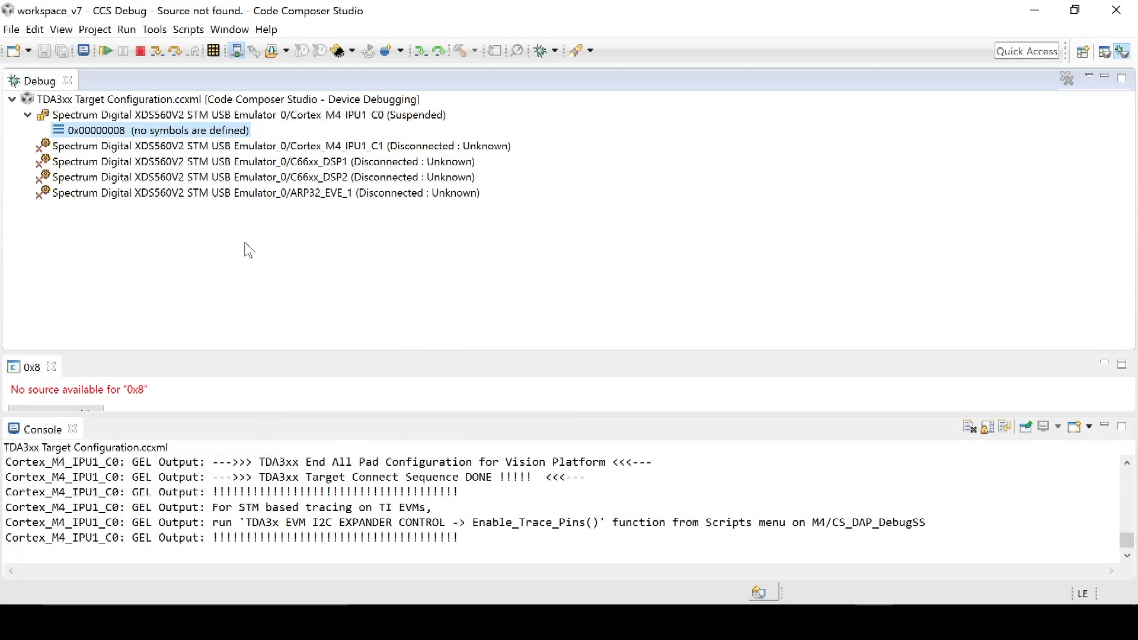
mouse_move(166, 140)
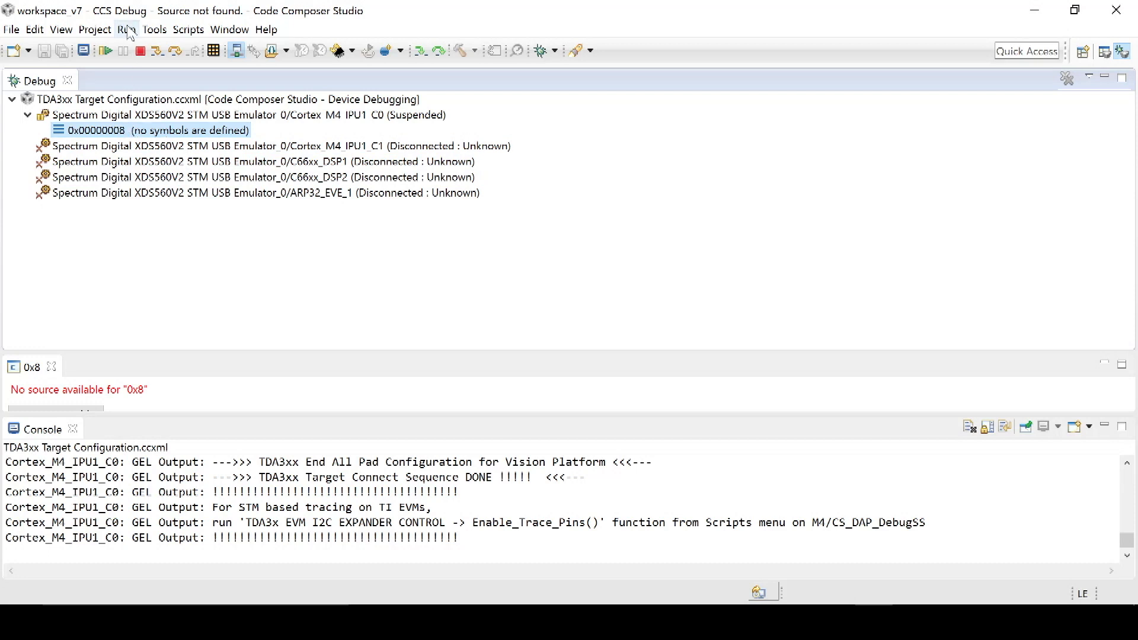
- Start Run > Load Program and browse from Desktop into PROCESSOR_SDK_VISION\vision_sdk\binaries\apps
click(125, 28)
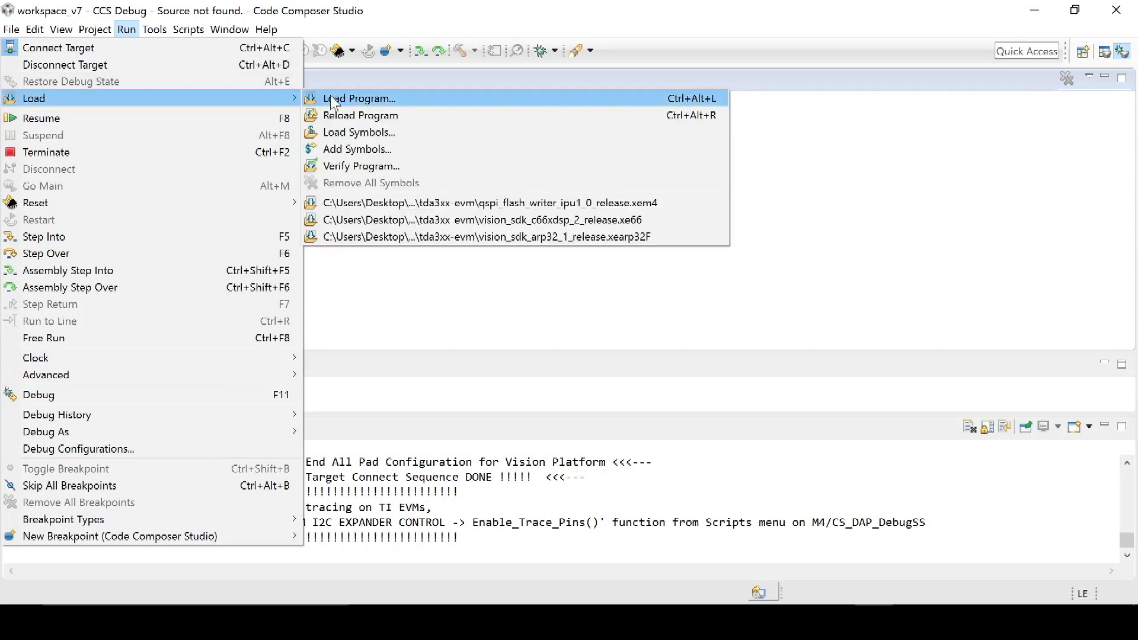
click(359, 98)
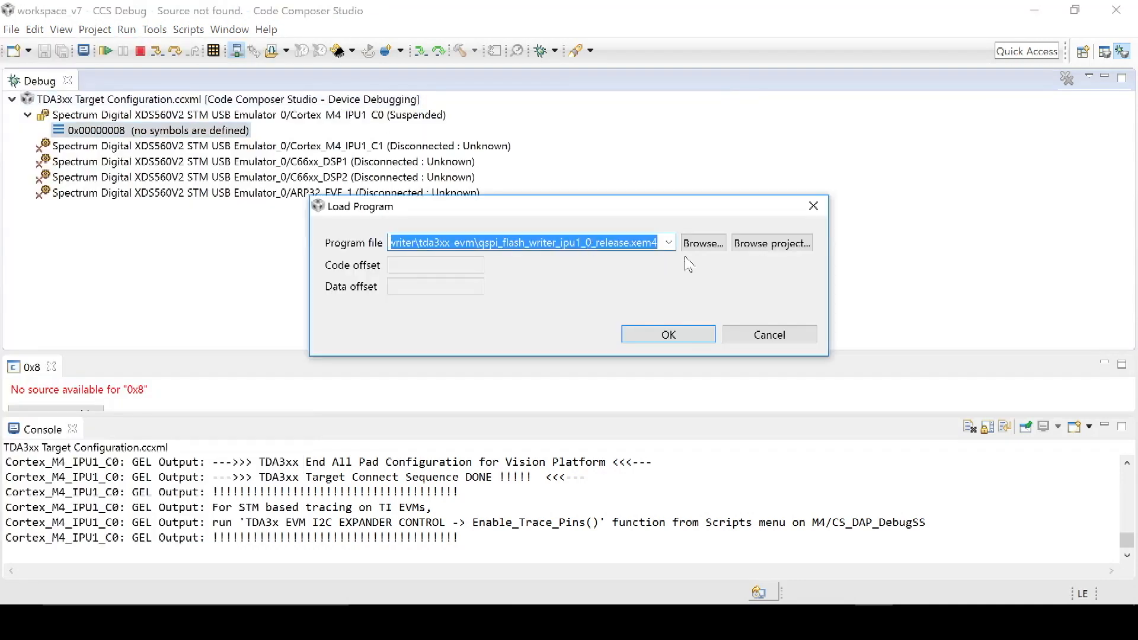
click(702, 243)
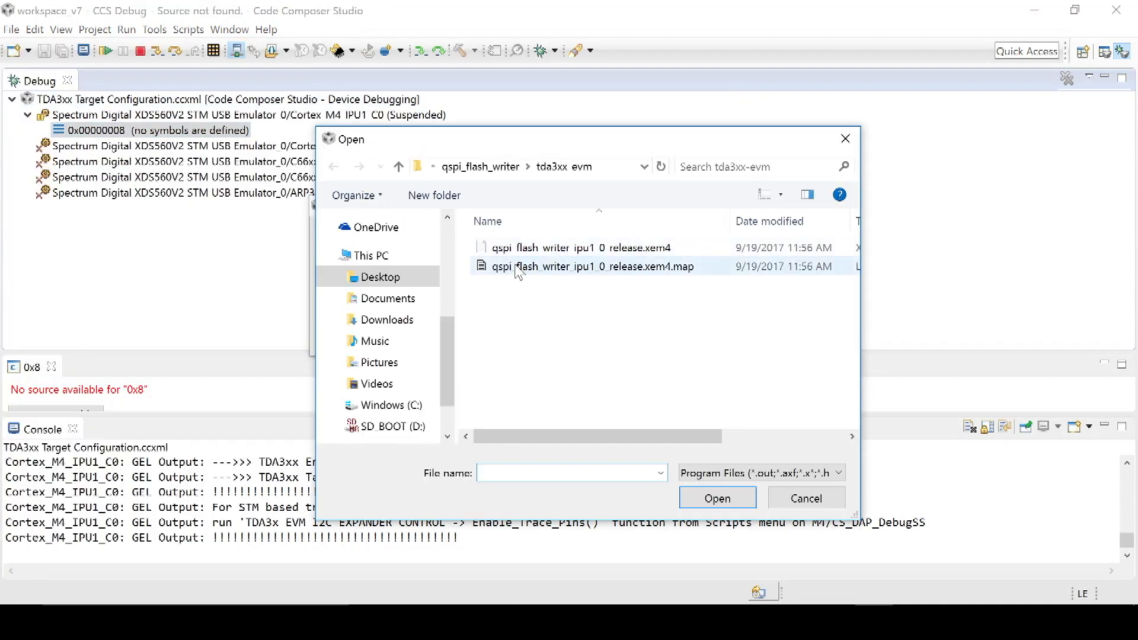
click(380, 277)
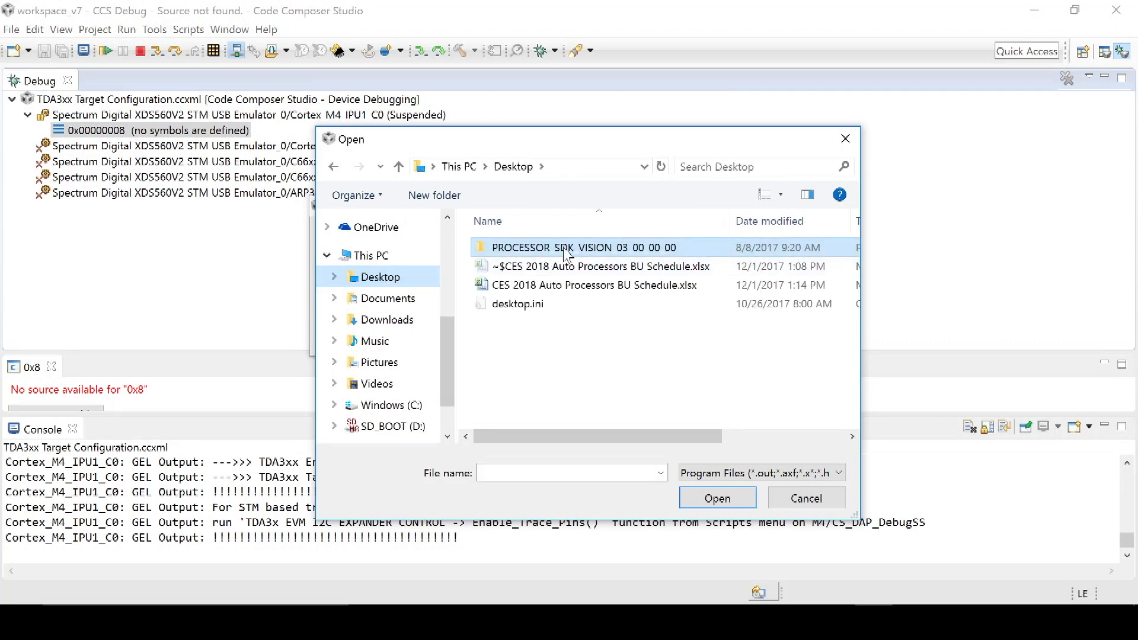
double_click(566, 248)
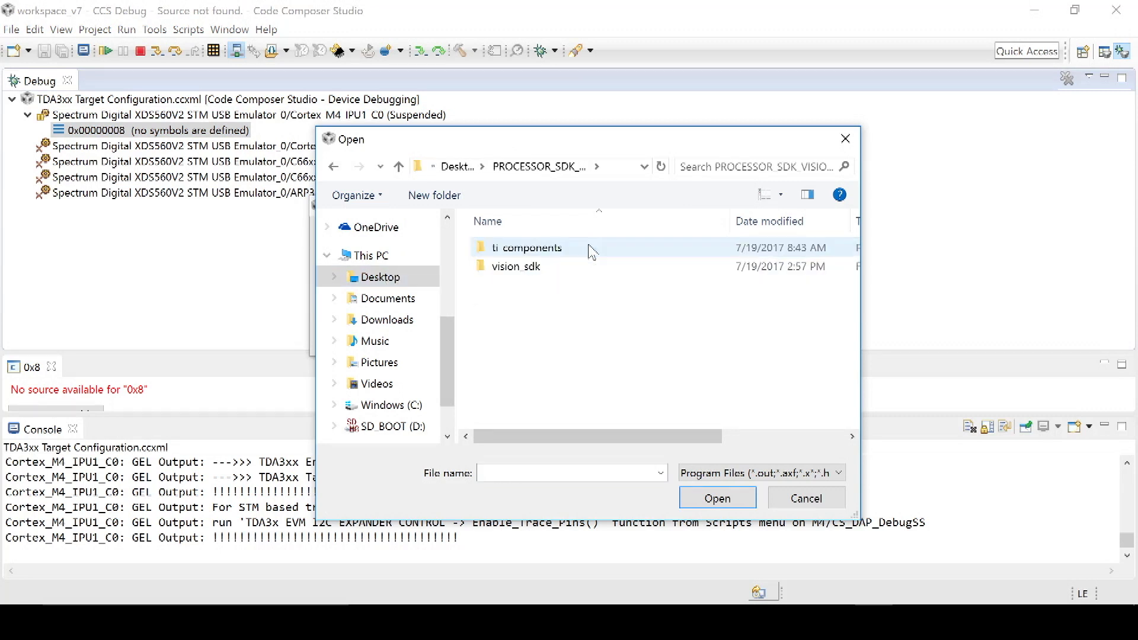
double_click(516, 266)
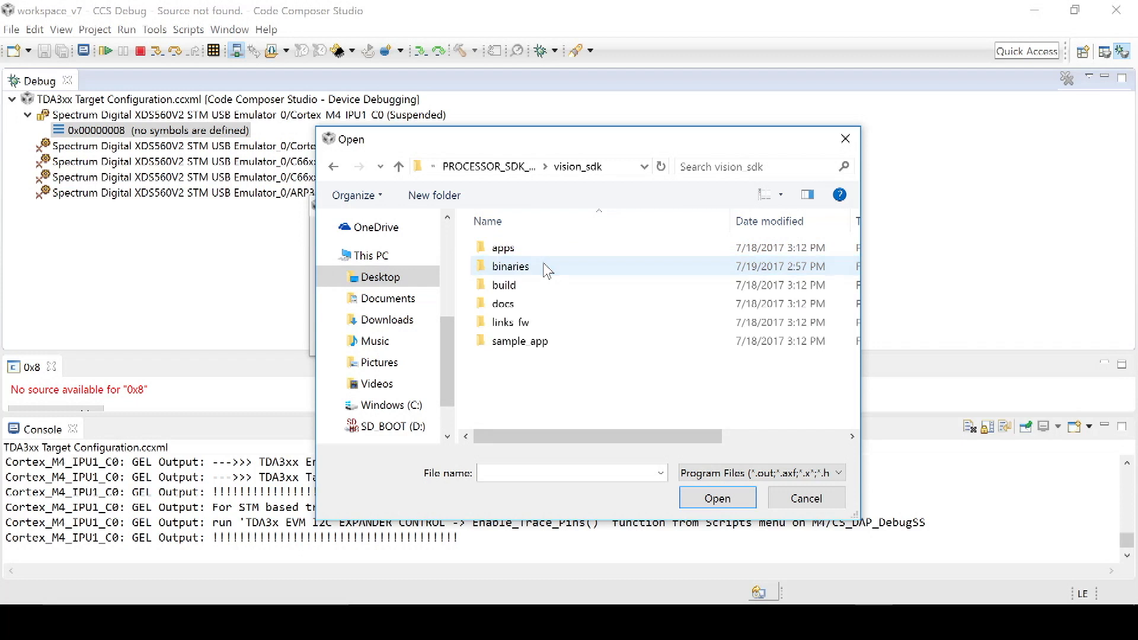
double_click(510, 266)
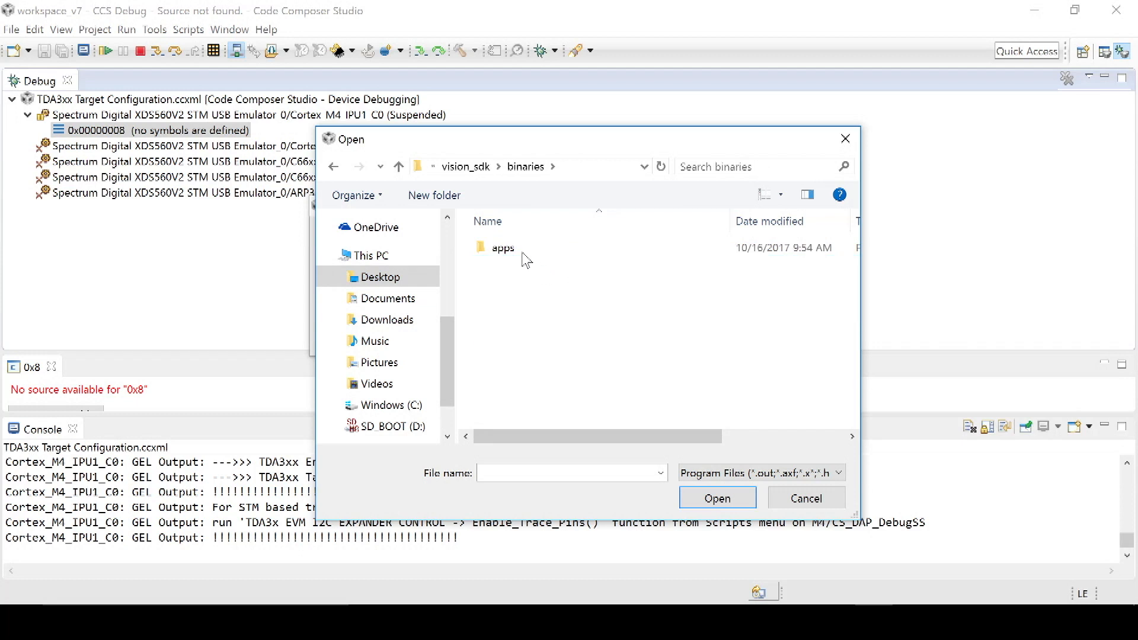
double_click(503, 247)
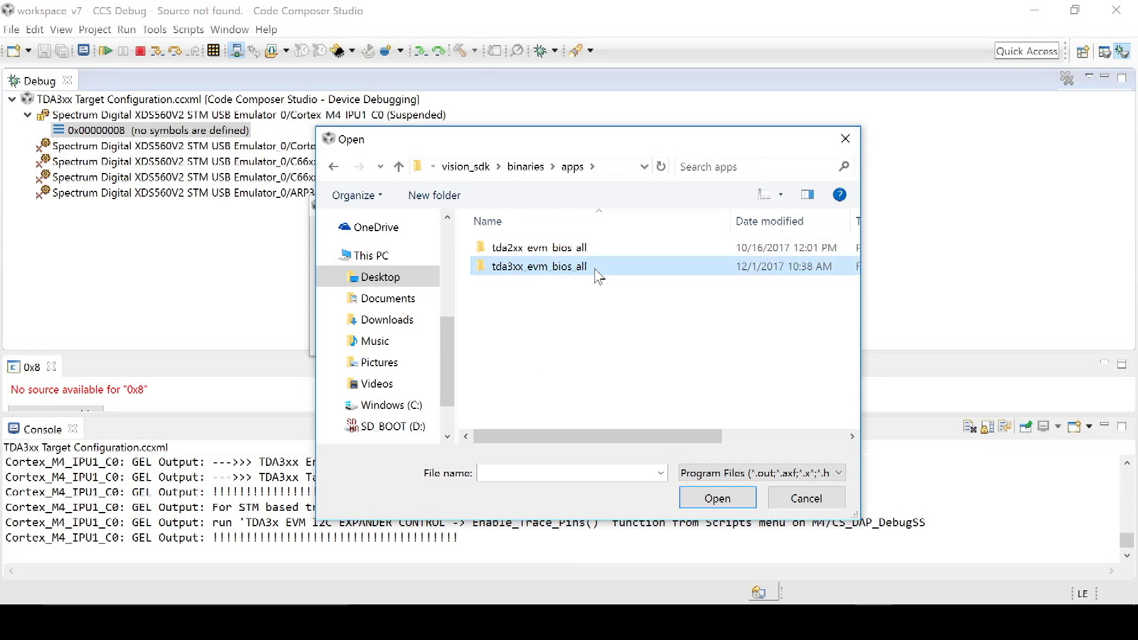
- Pick qspi_flash_writer_ipu1_0_release.xem4 under tda3xx_evm_bios_all\sbl\qspi_flash_writer\tda3xx-evm and load it
double_click(538, 266)
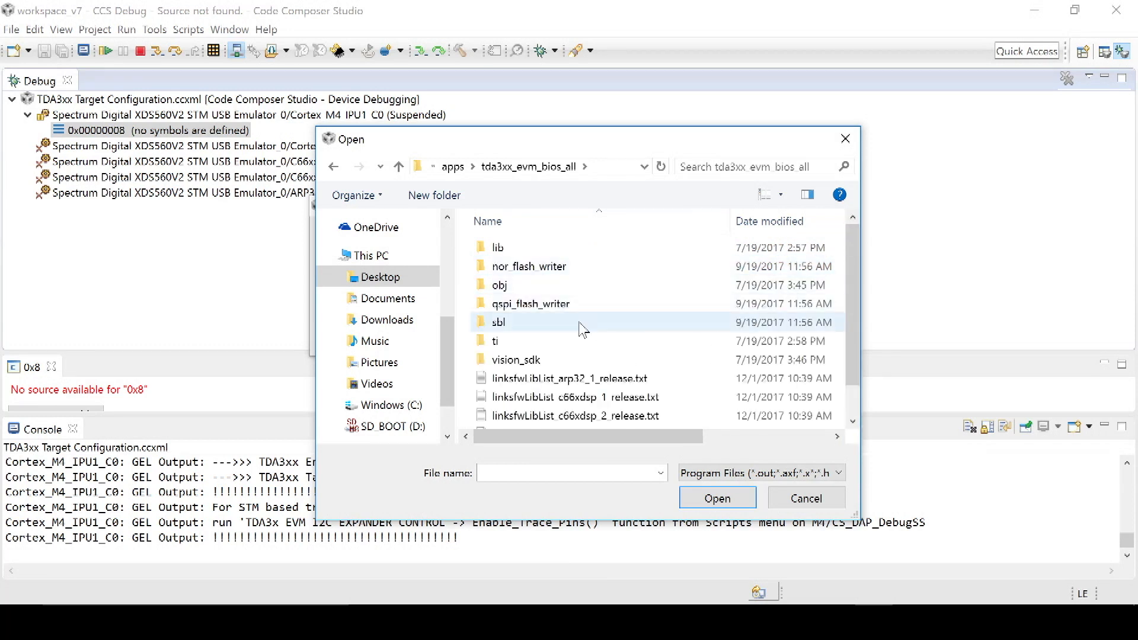
double_click(498, 322)
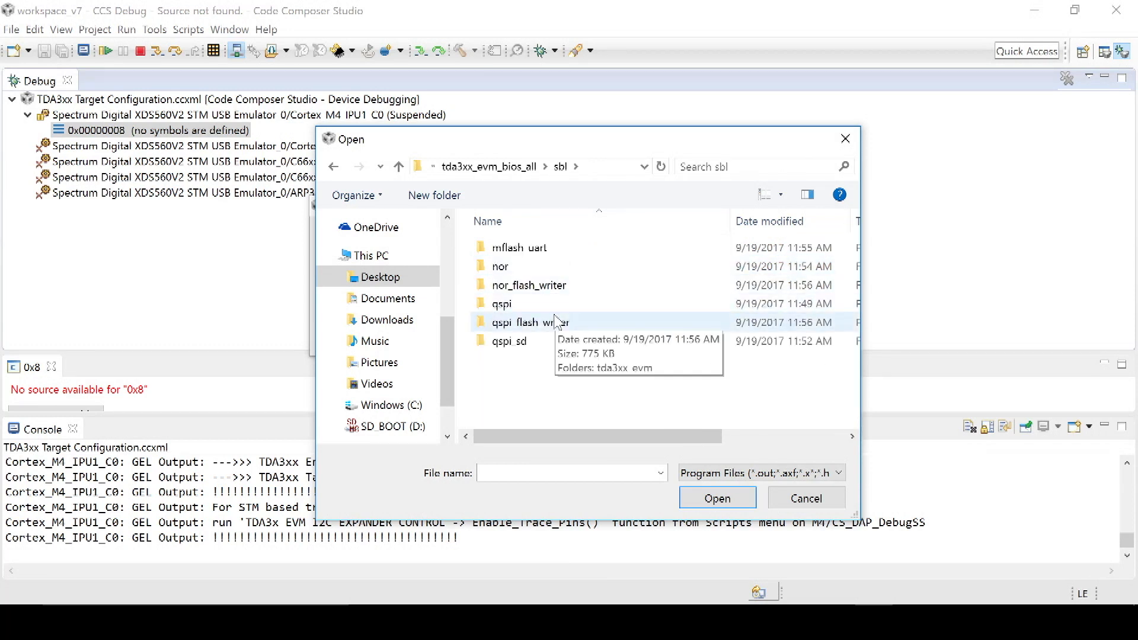
double_click(520, 322)
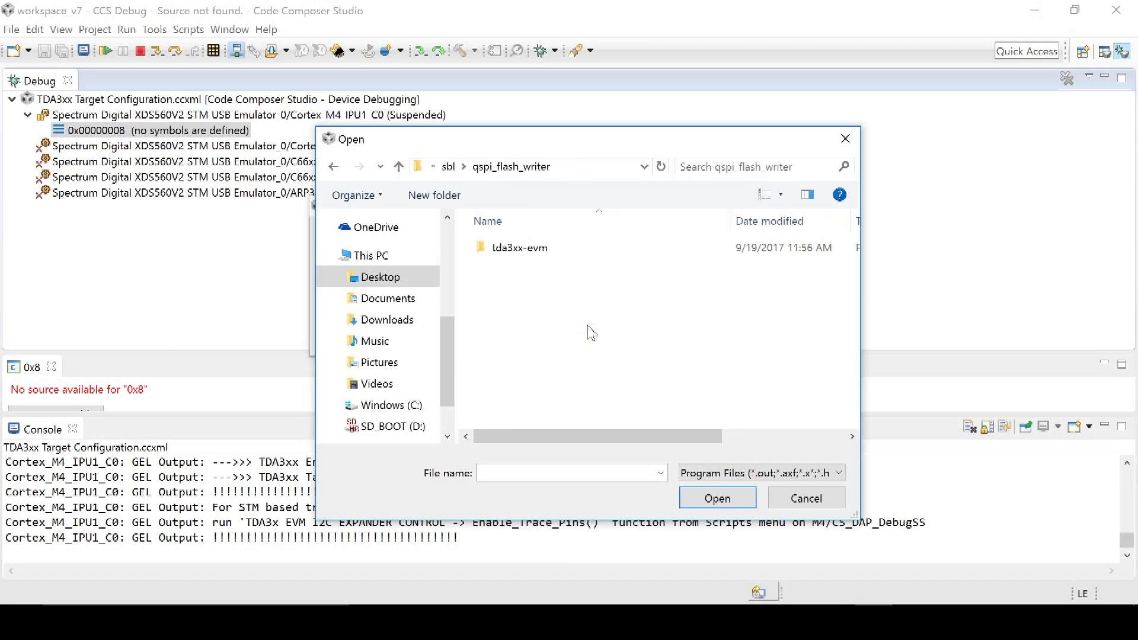
click(517, 248)
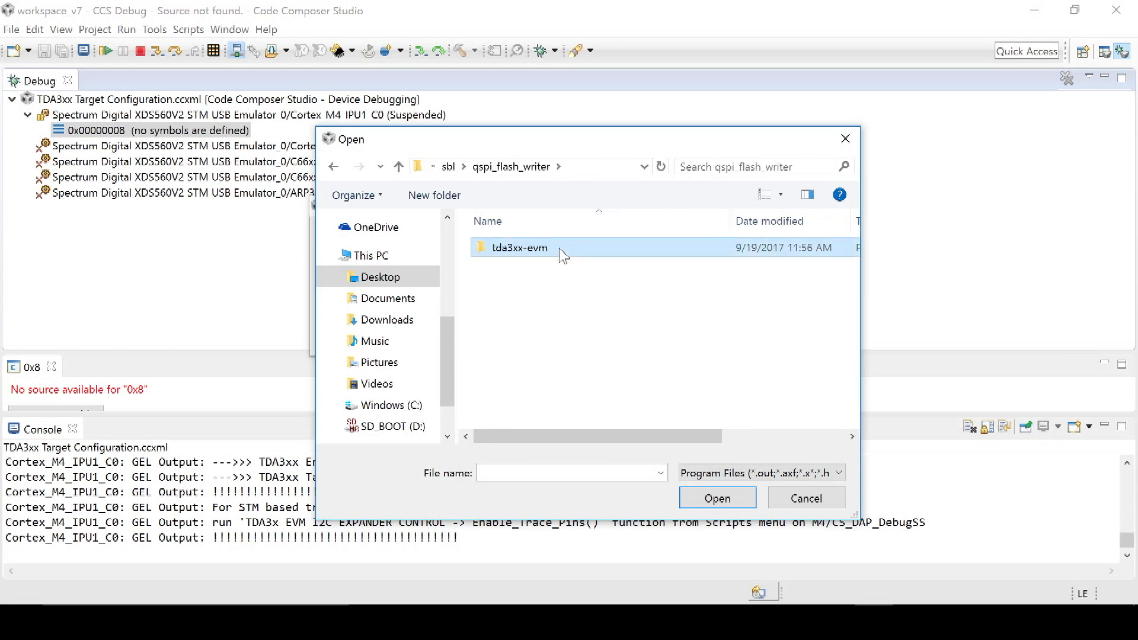
double_click(518, 248)
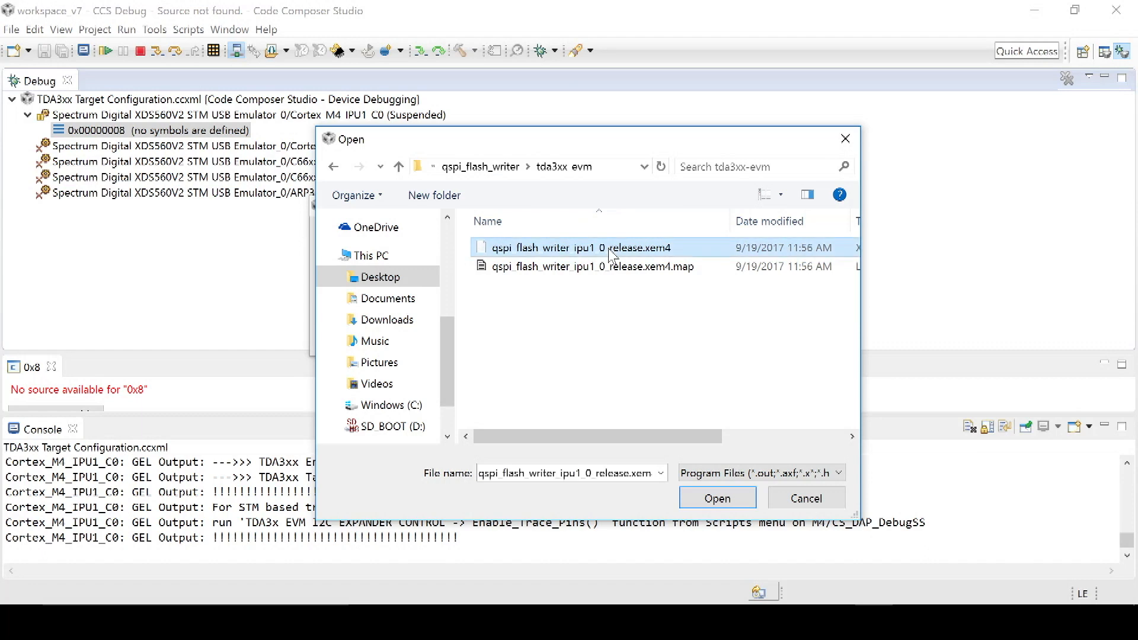
click(717, 496)
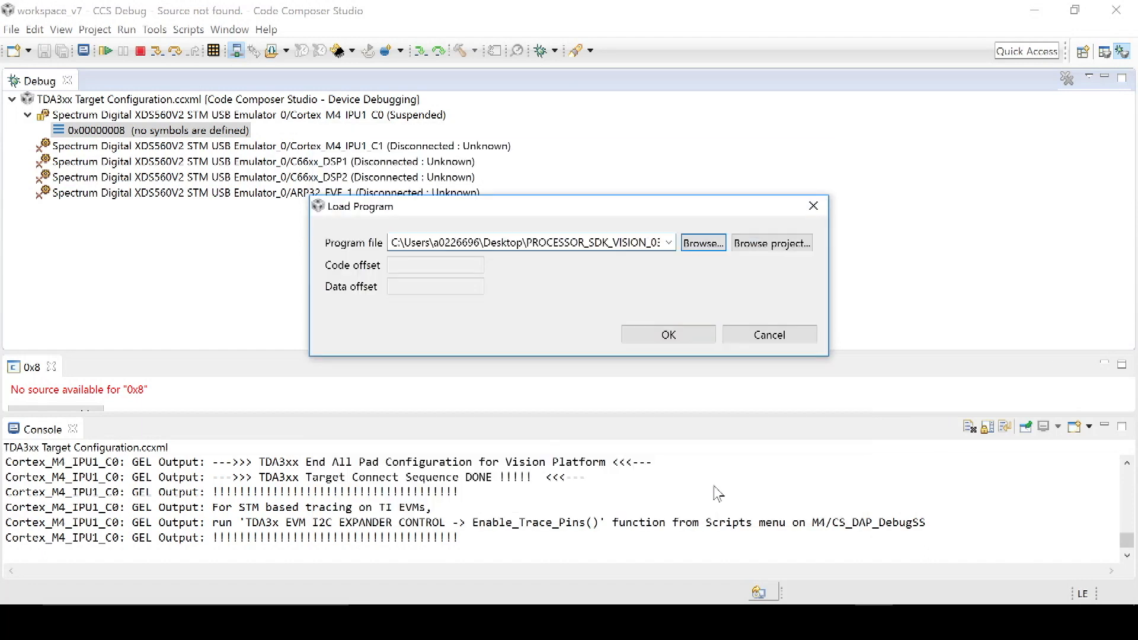
click(669, 334)
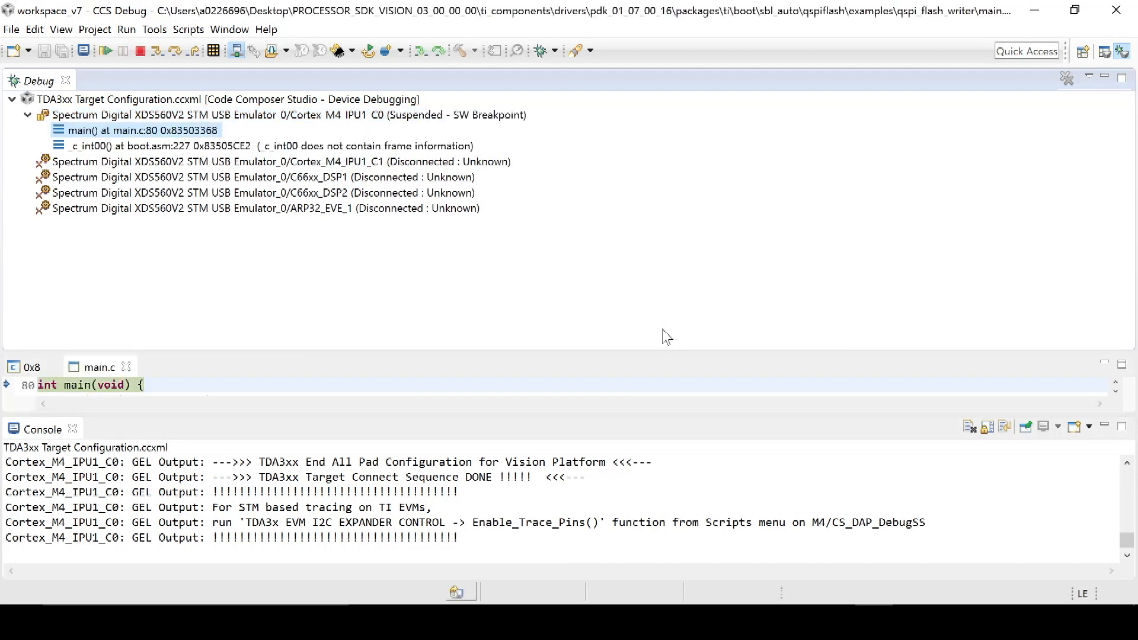
mouse_move(339, 273)
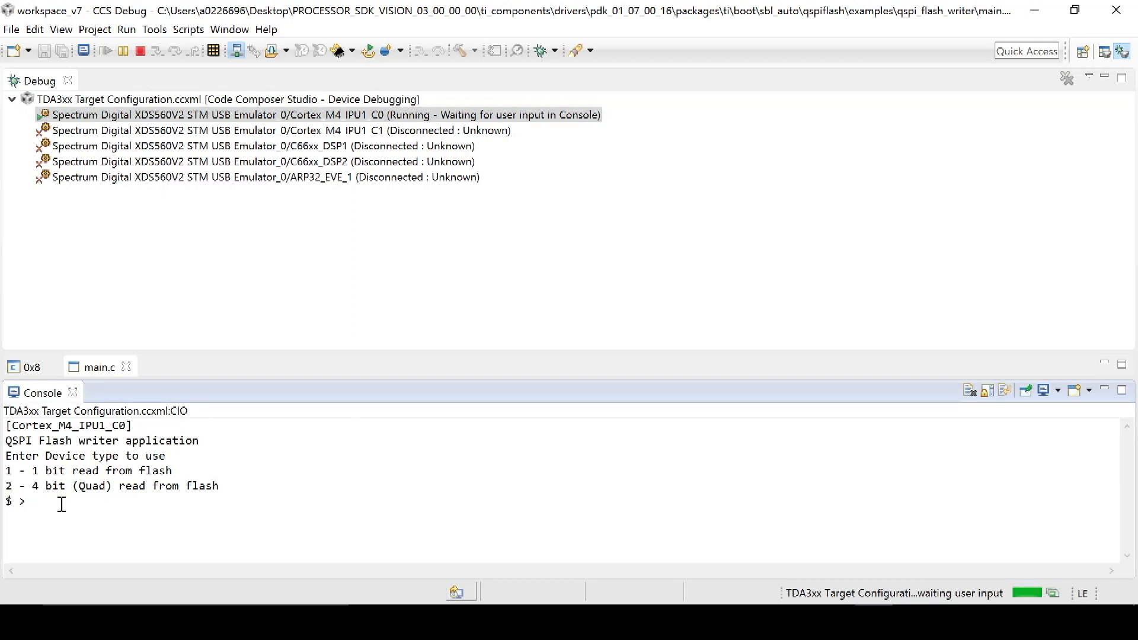
- Answer the flash writer's first Console prompt with 2 for 4-bit quad read
text(2)
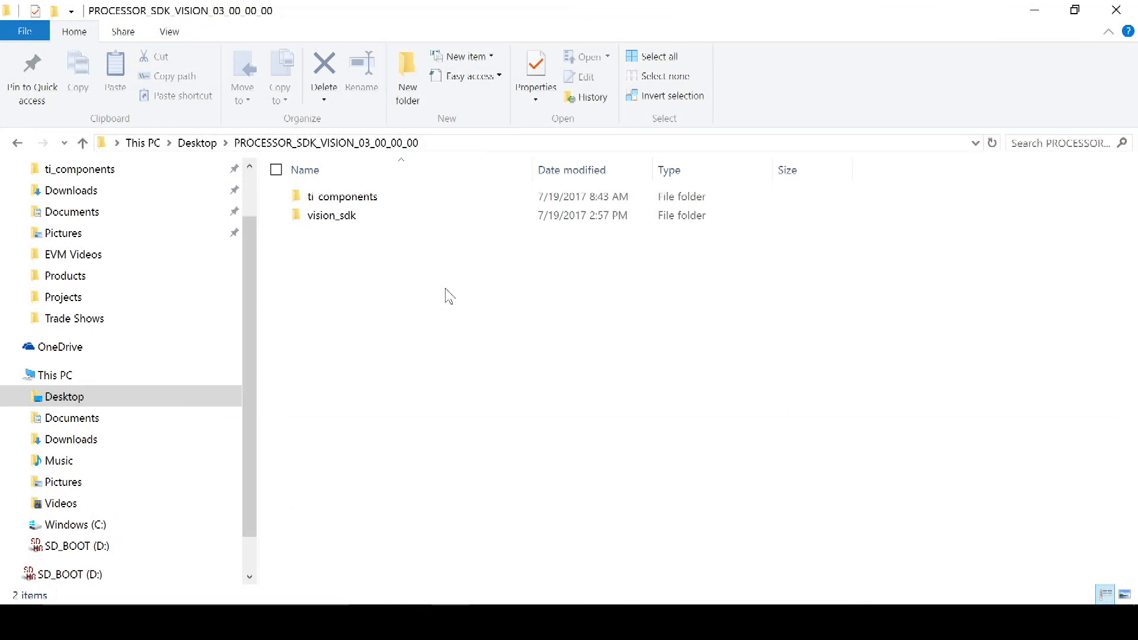
- Browse vision_sdk\binaries\apps\tda3xx_evm_bios_all\sbl\qspi_sd\opp_nom in File Explorer
double_click(332, 215)
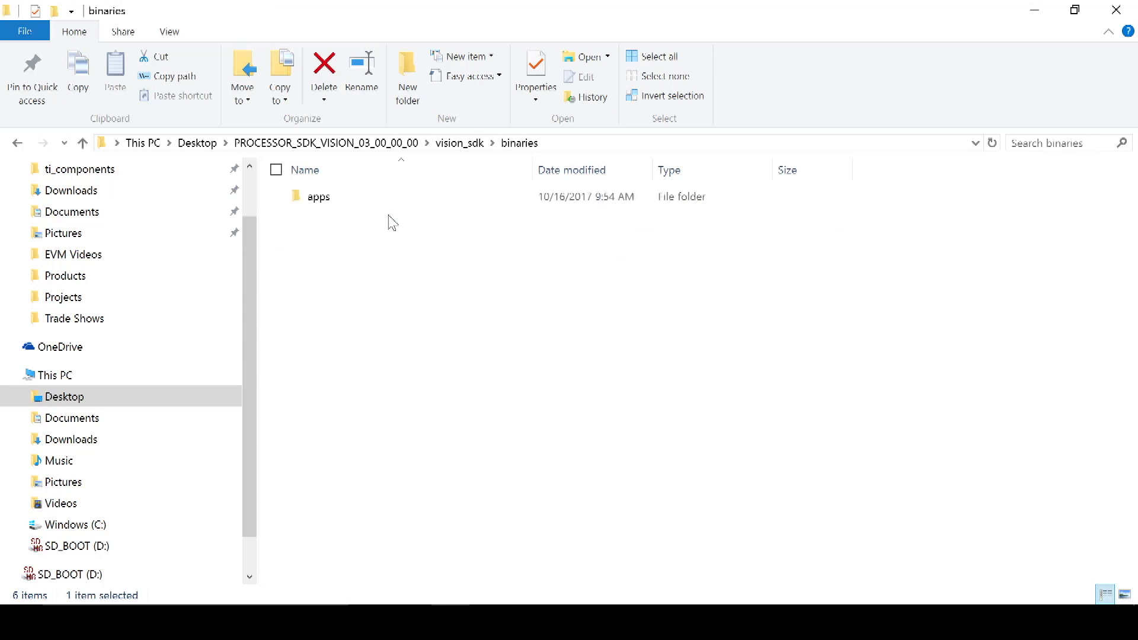
double_click(317, 196)
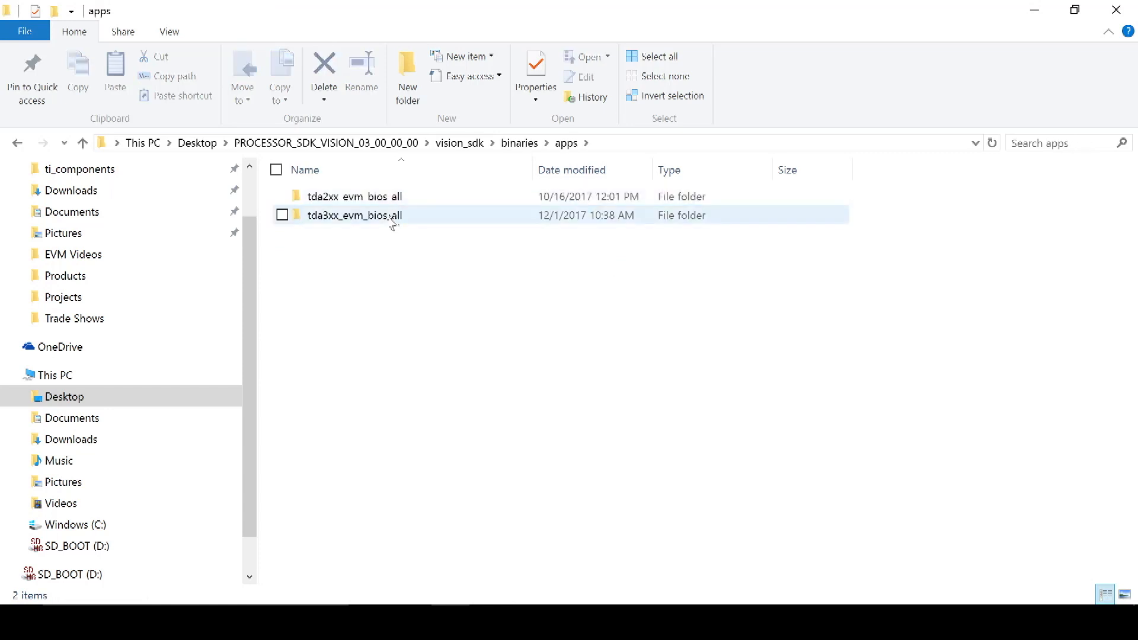
double_click(353, 214)
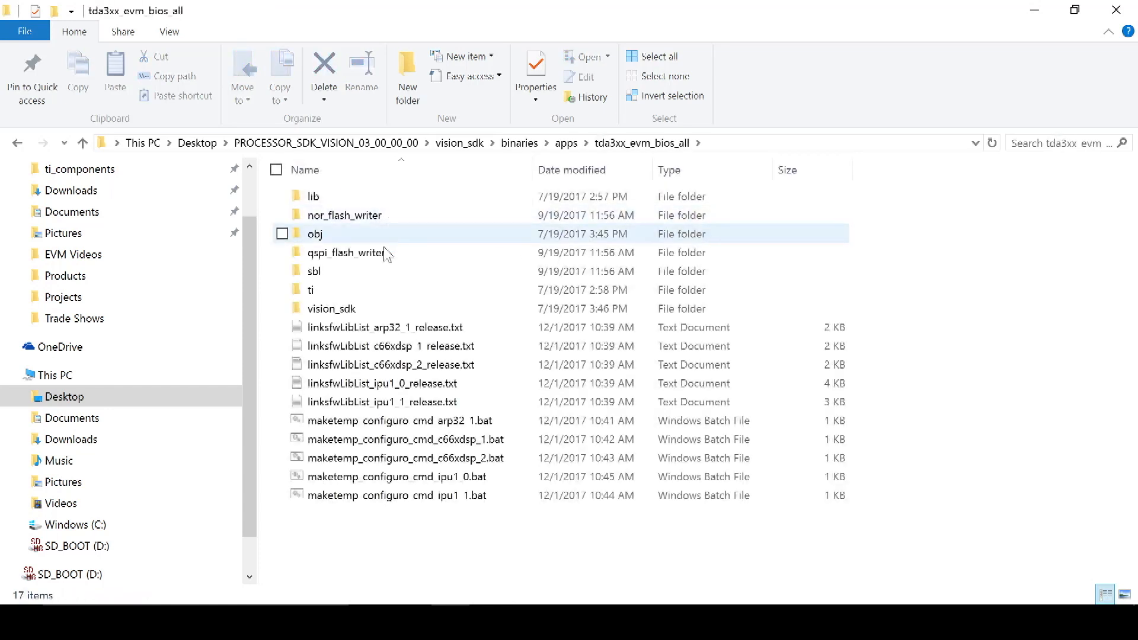
click(314, 270)
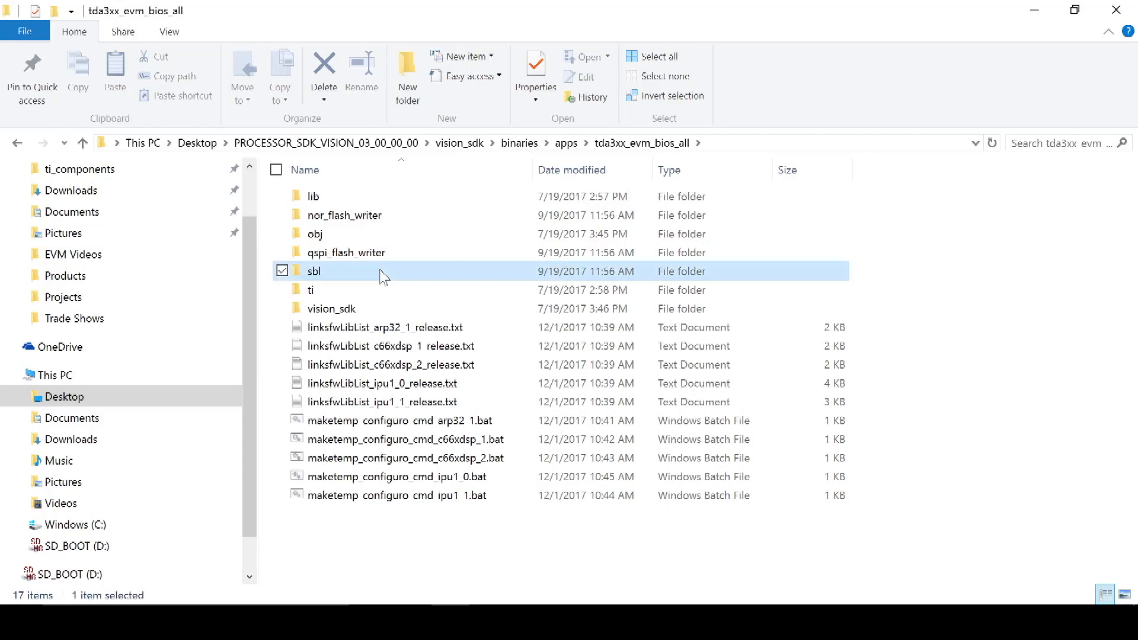
double_click(315, 270)
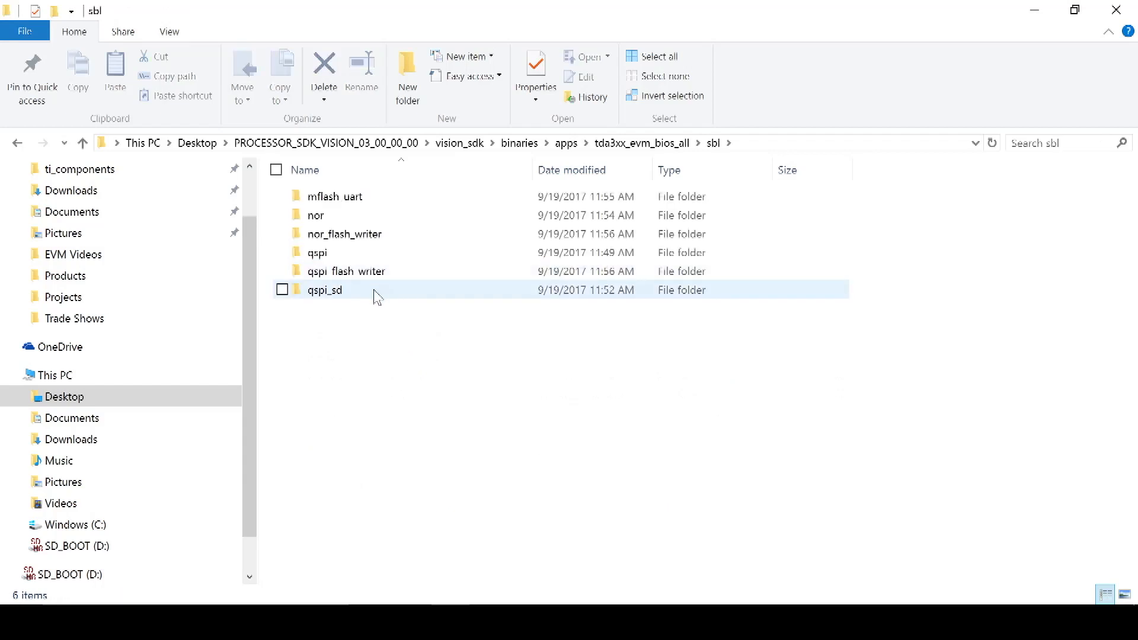
double_click(324, 289)
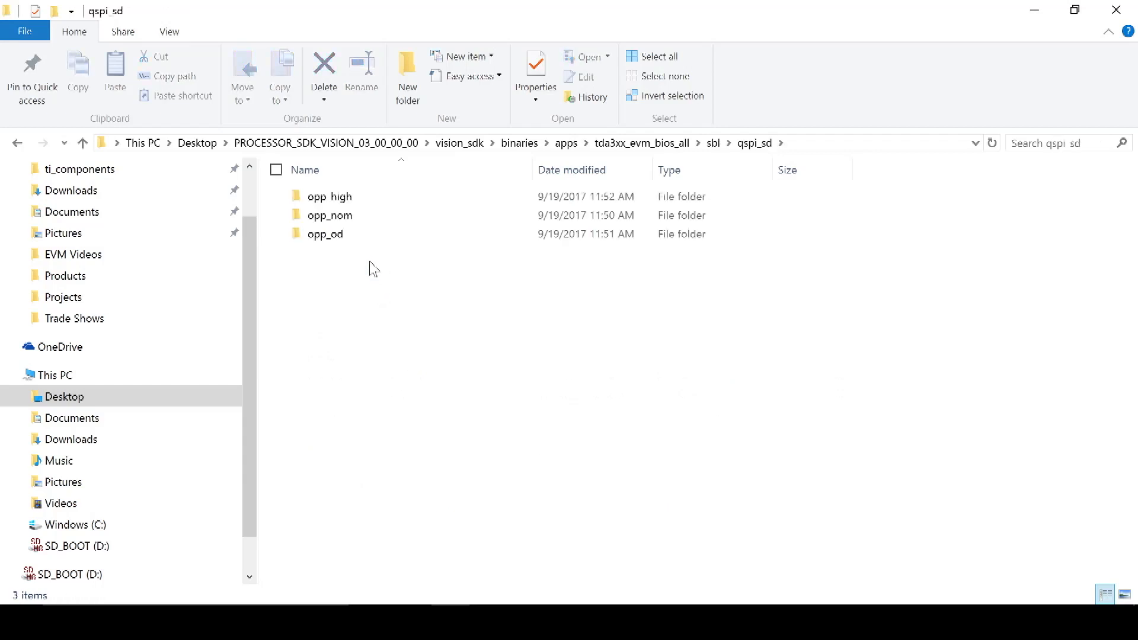
double_click(330, 214)
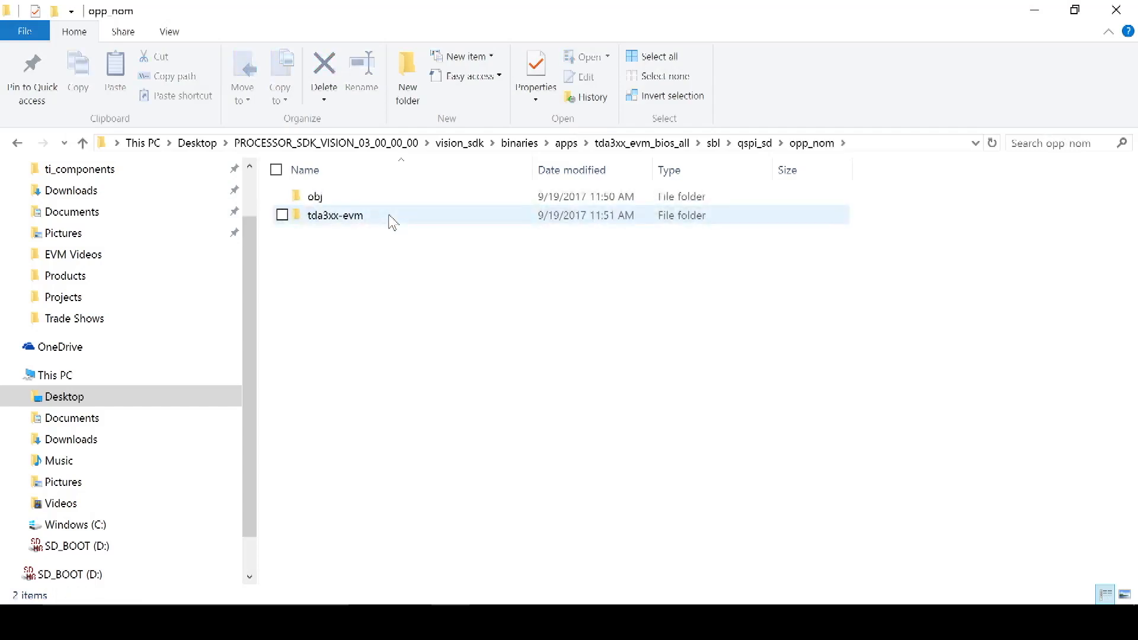
- Select sbl_qspi_sd_opp_nom_ipu1_0_release.tiimage in tda3xx-evm and show its Properties location
double_click(337, 214)
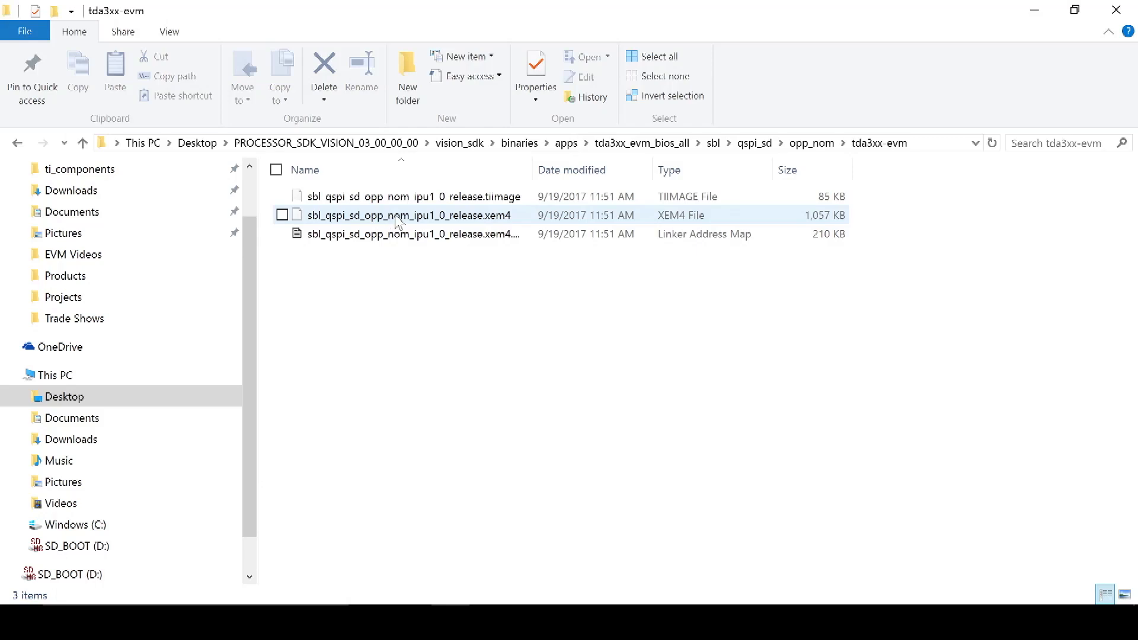
click(415, 196)
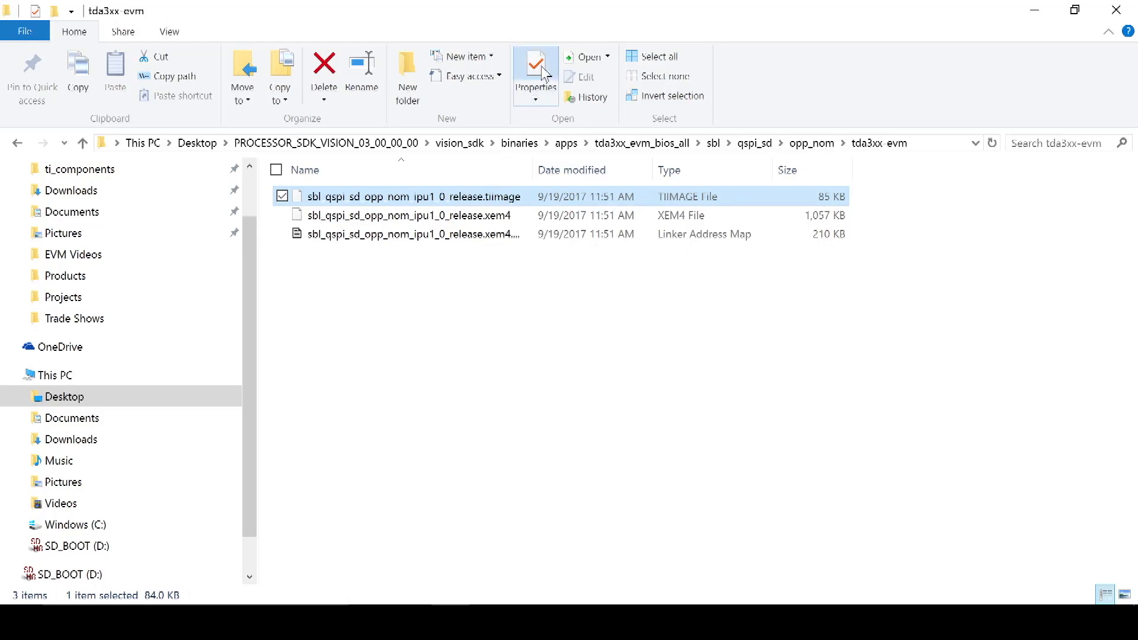
click(535, 66)
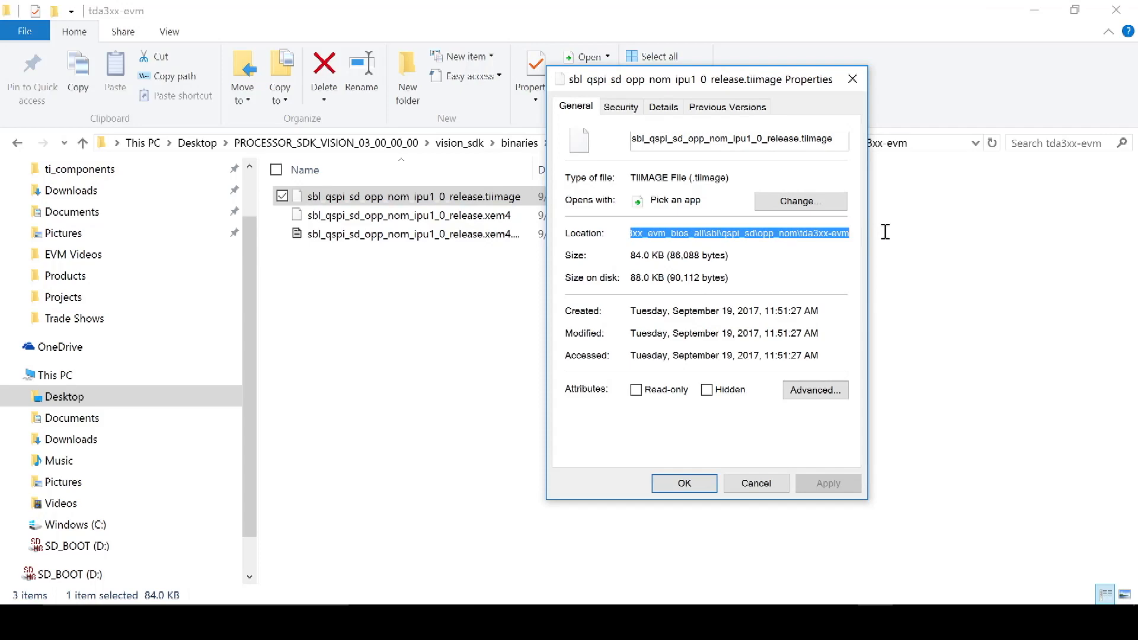
mouse_move(898, 231)
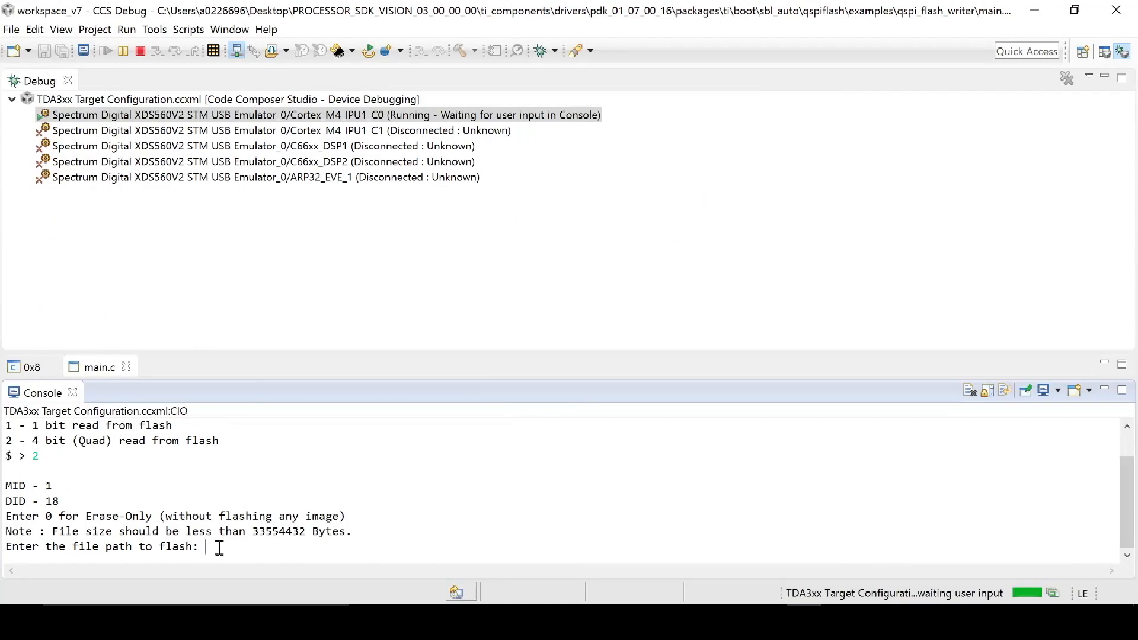
- Enter the .tiimage path, offset 0x00, erase option 1 and load option 0 in the Console
text(C:\Users\a0226696\Desktop\PROCESSOR_SDK_VISION_03_00_00_00\vision_sdk\binaries\apps\tda3xx_evm_bios_all\sbl\qspi_sd\opp_nom\tda3xx-evm\sb)
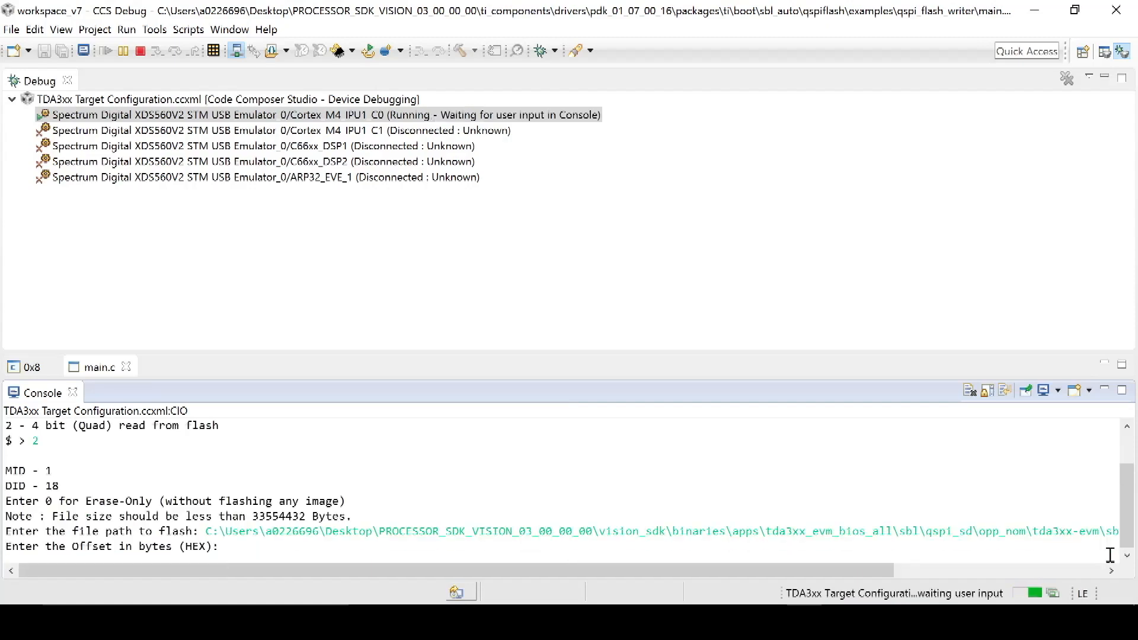
text(0x00)
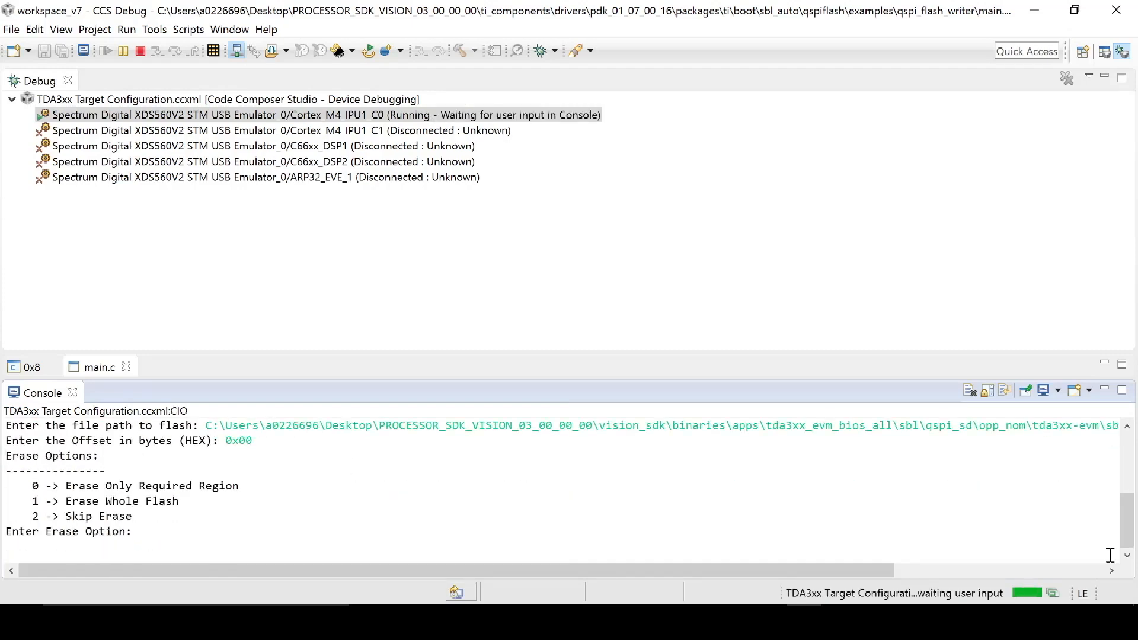
text(1)
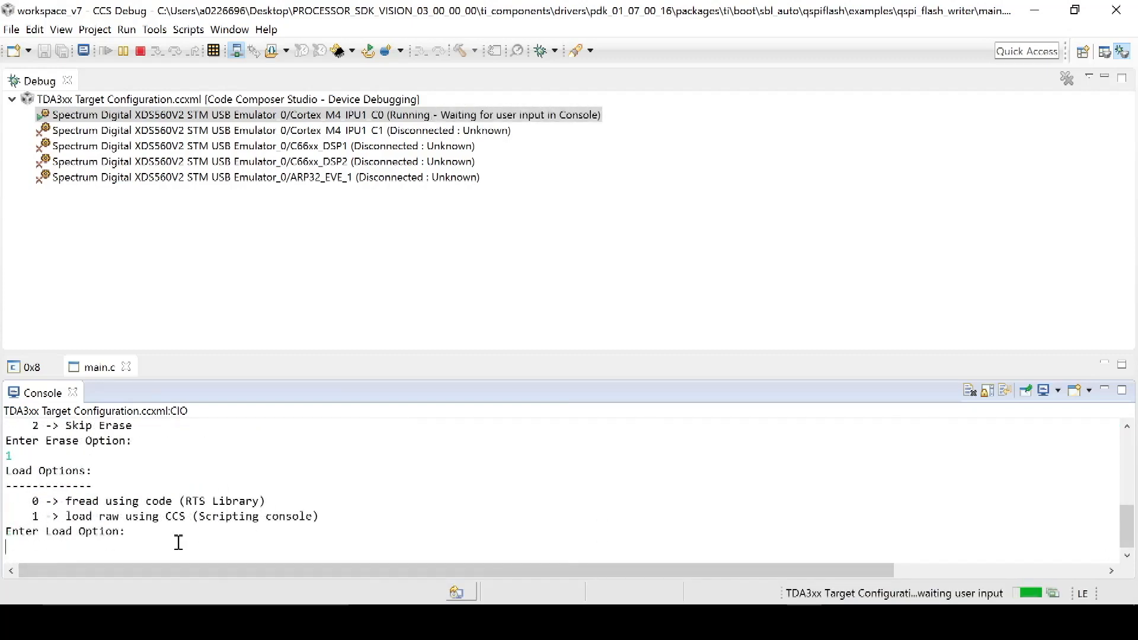
text(0)
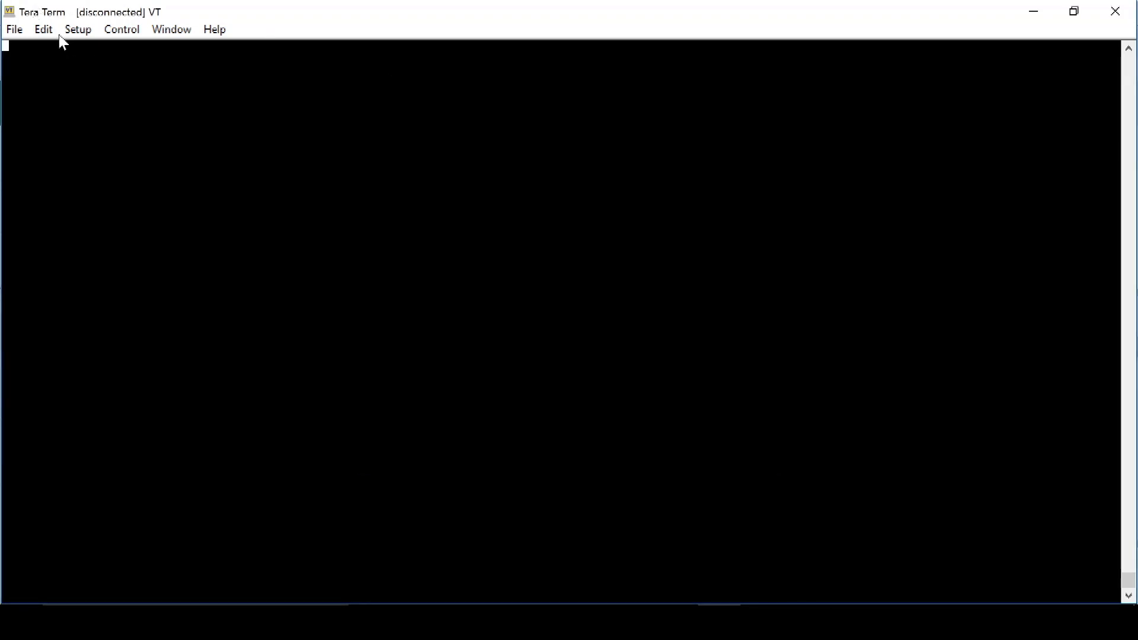
- In Tera Term's serial port settings choose COM5 as the port, leaving the baud rate list showing
click(78, 28)
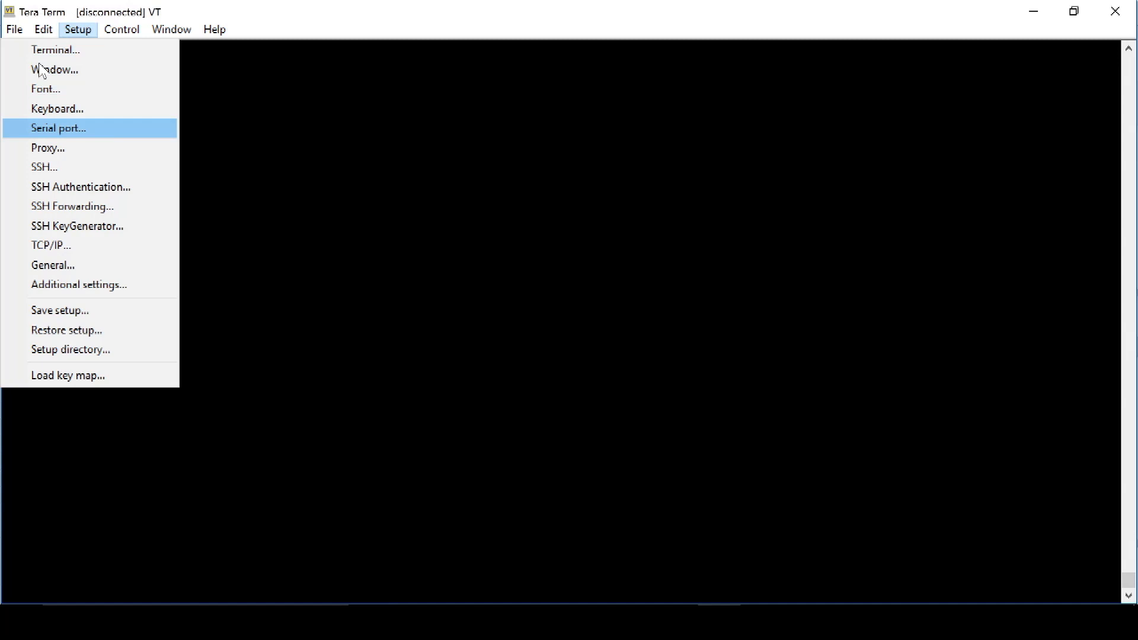
click(58, 128)
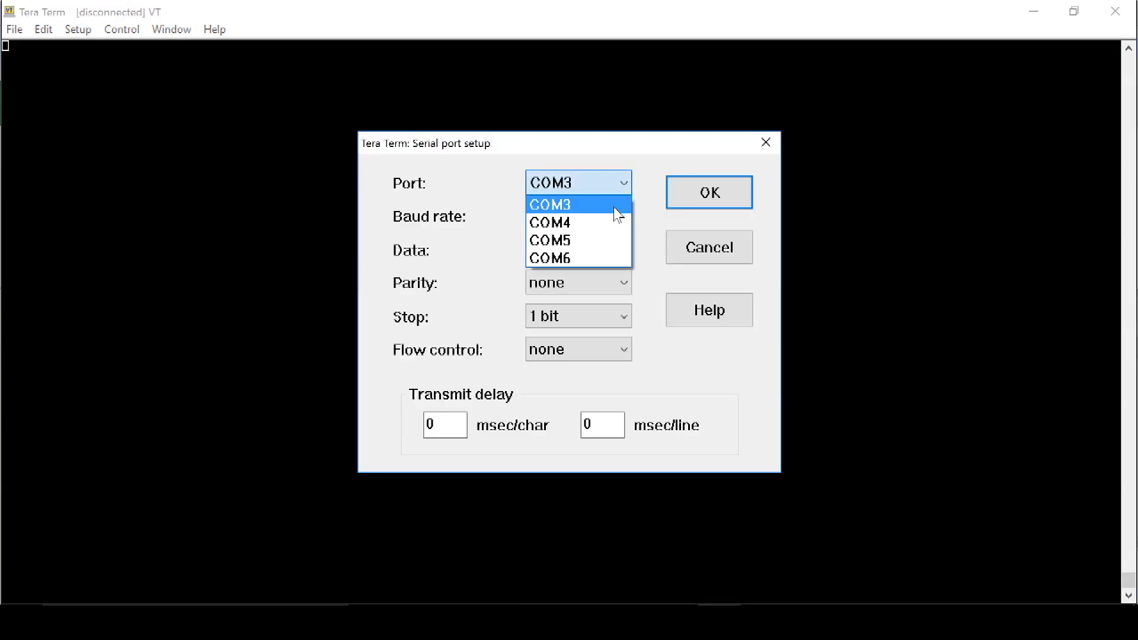
click(550, 240)
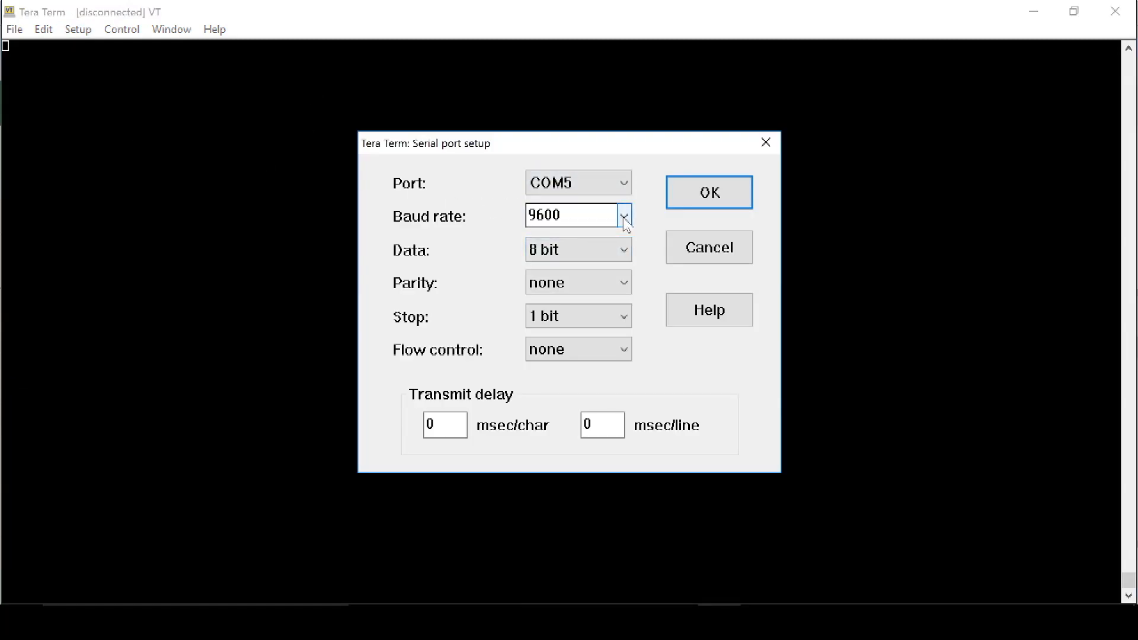
click(623, 216)
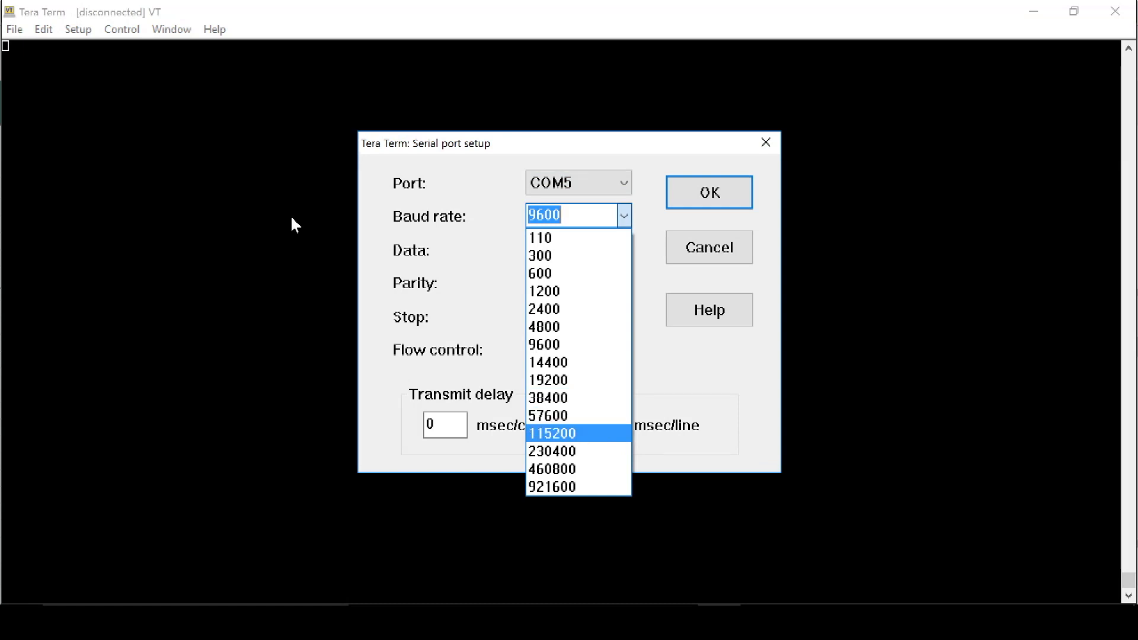